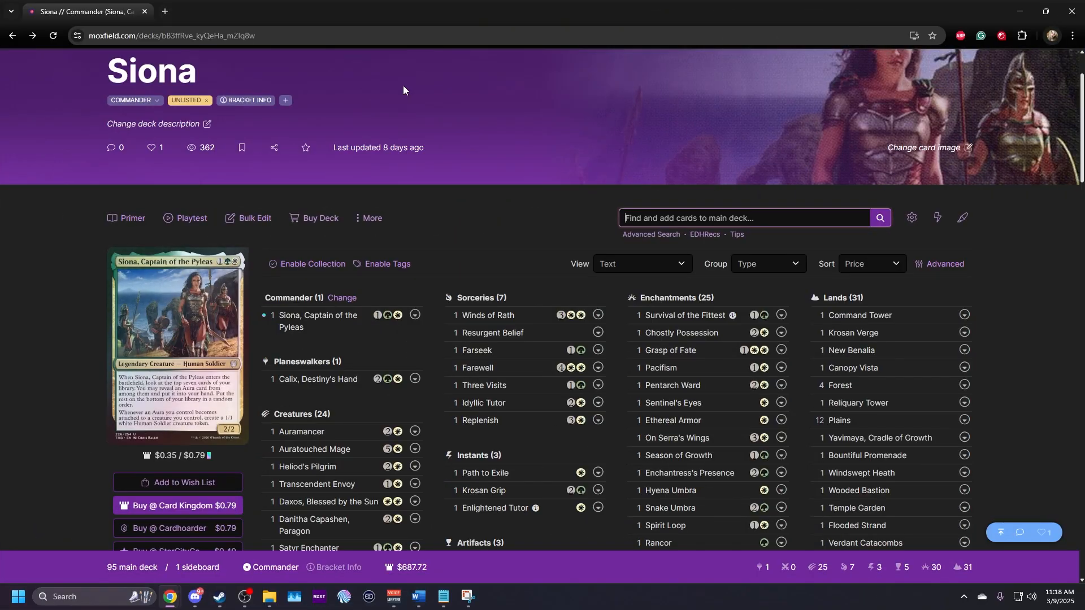
pyautogui.moveTo(192, 223)
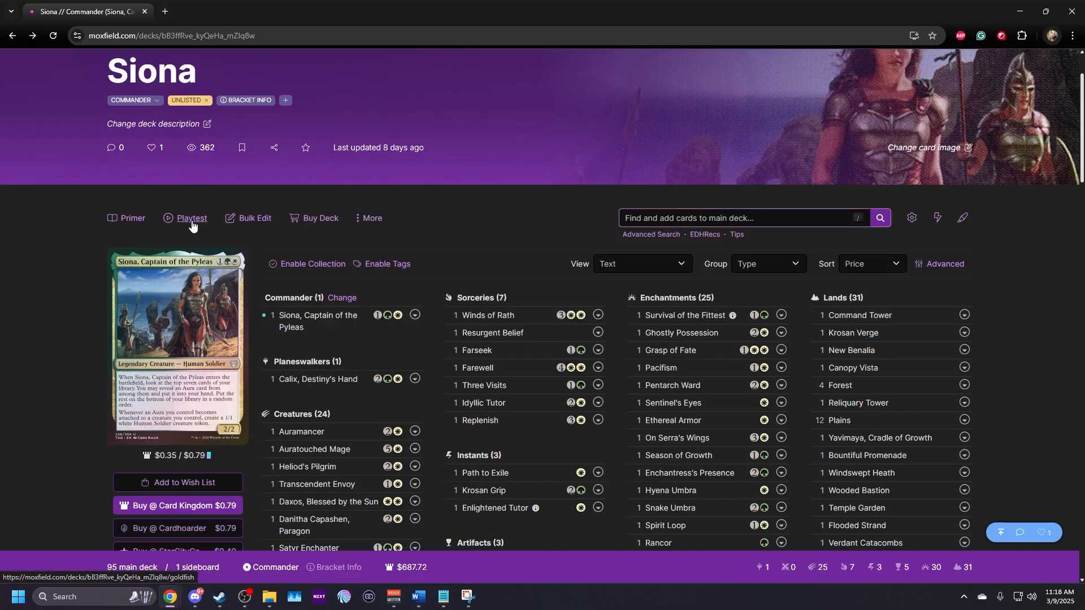
# Step: Start a playtest of the Siona commander deck on Moxfield
pyautogui.click(191, 218)
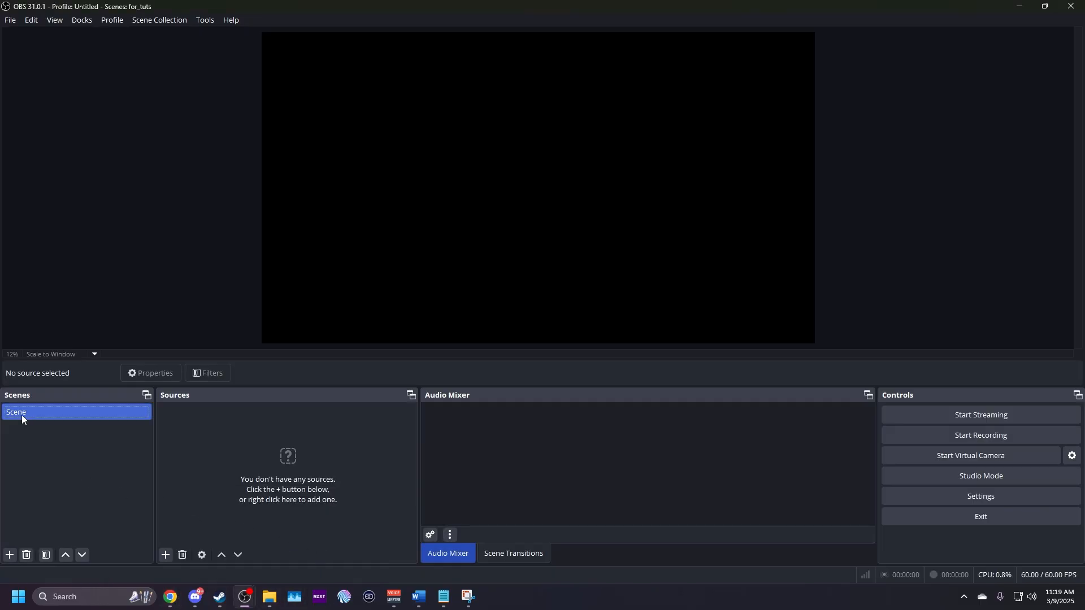
# Step: Add a new OBS scene named 'MTG Virtual Camera'
pyautogui.doubleClick(17, 412)
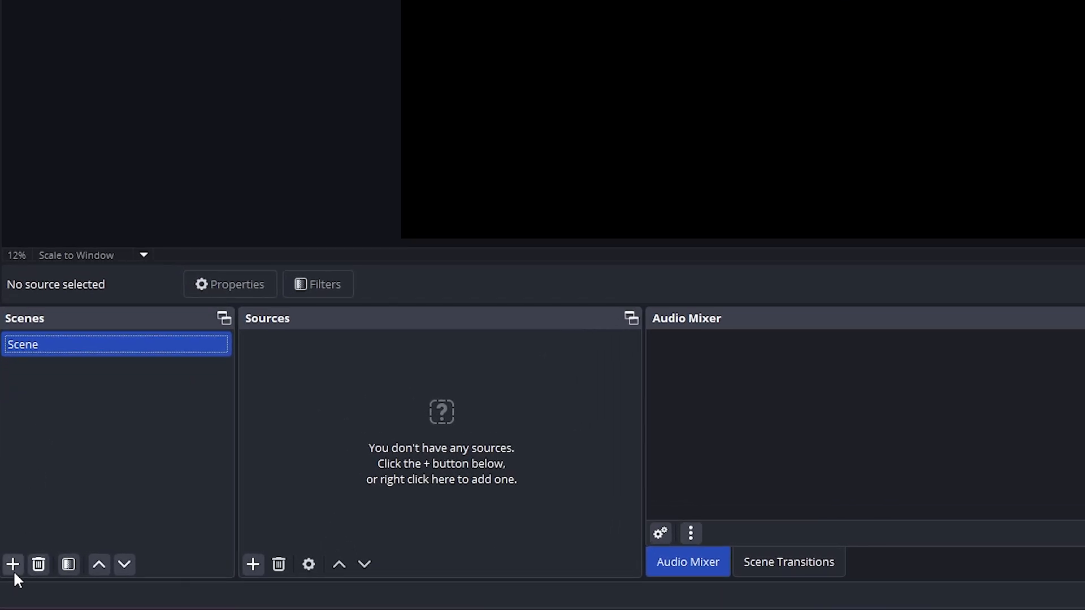
pyautogui.click(14, 565)
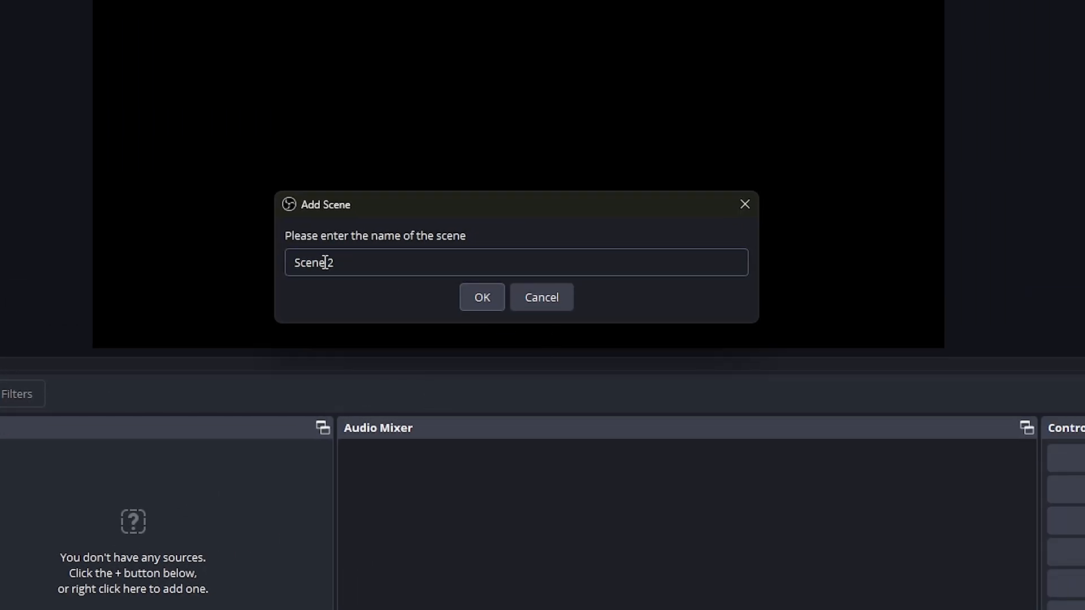
pyautogui.write('MTG')
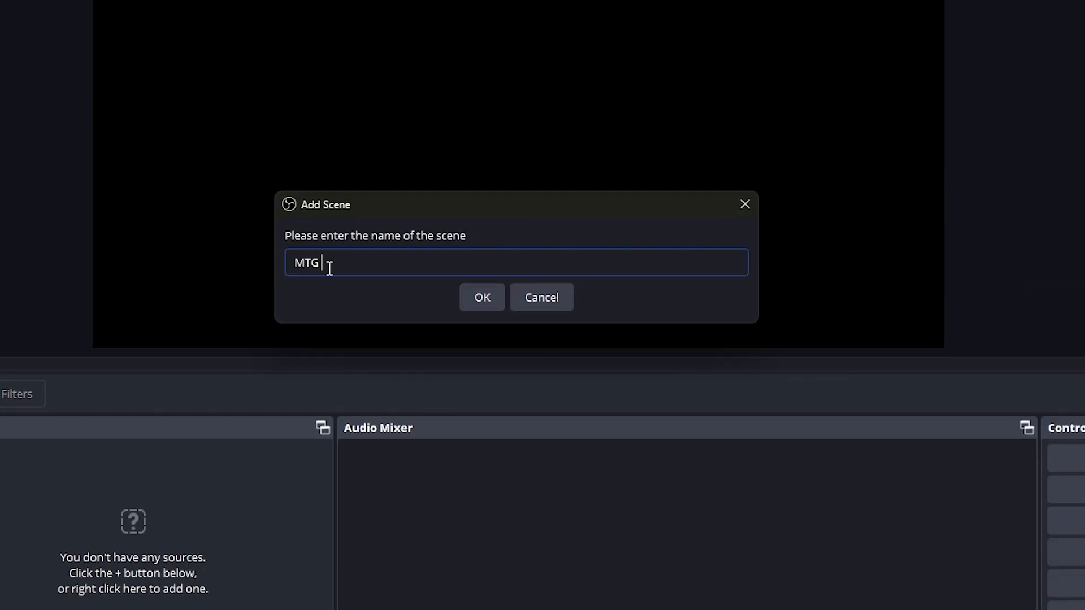
pyautogui.write('Virtual Camera')
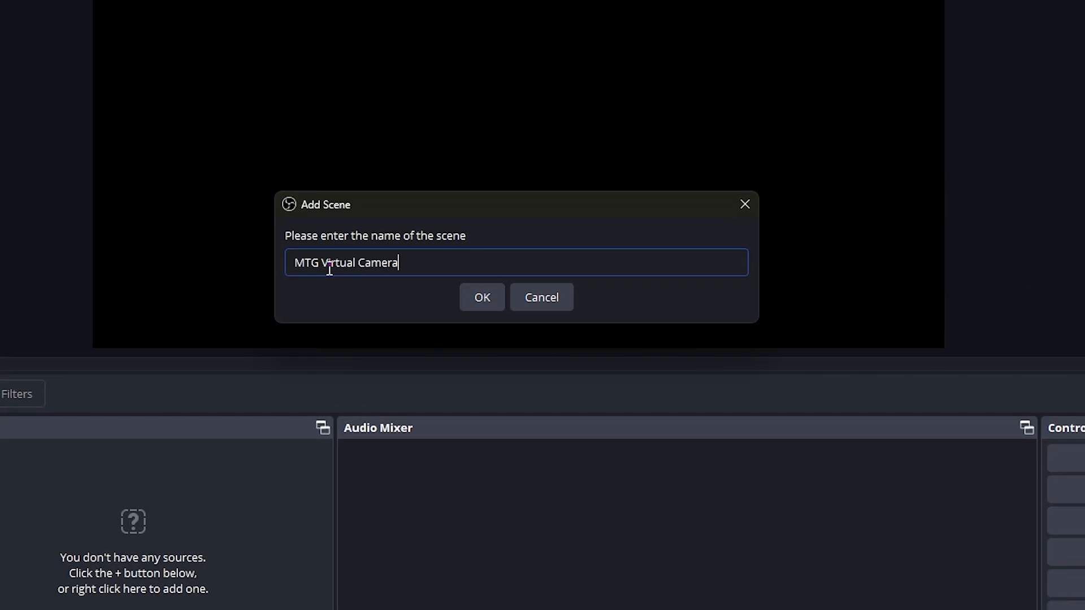
pyautogui.click(481, 298)
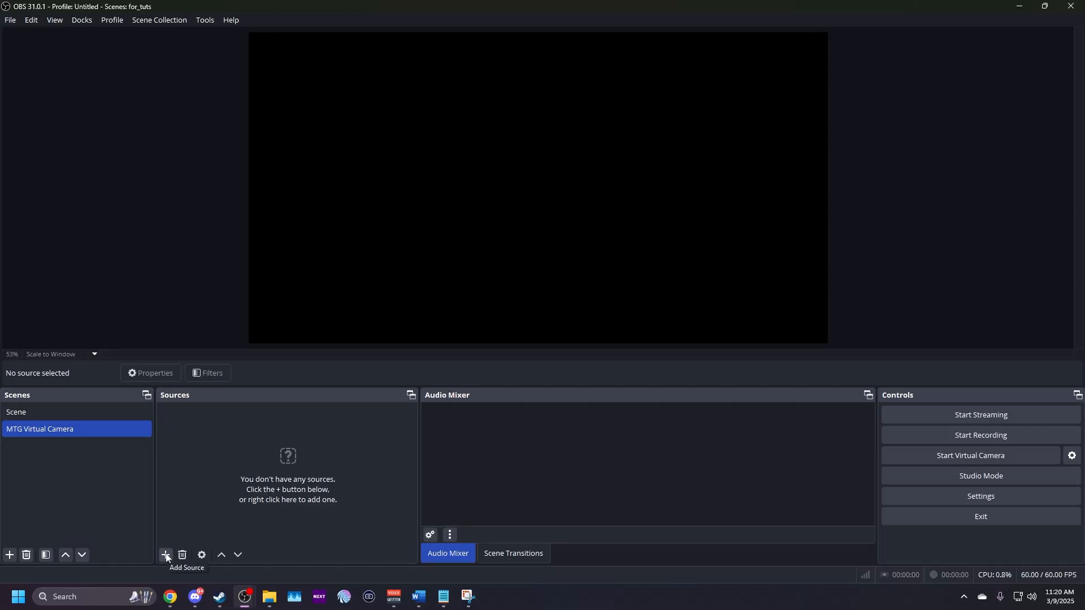
# Step: Create a Window Capture source named Spelltable_Board in the scene
pyautogui.click(165, 553)
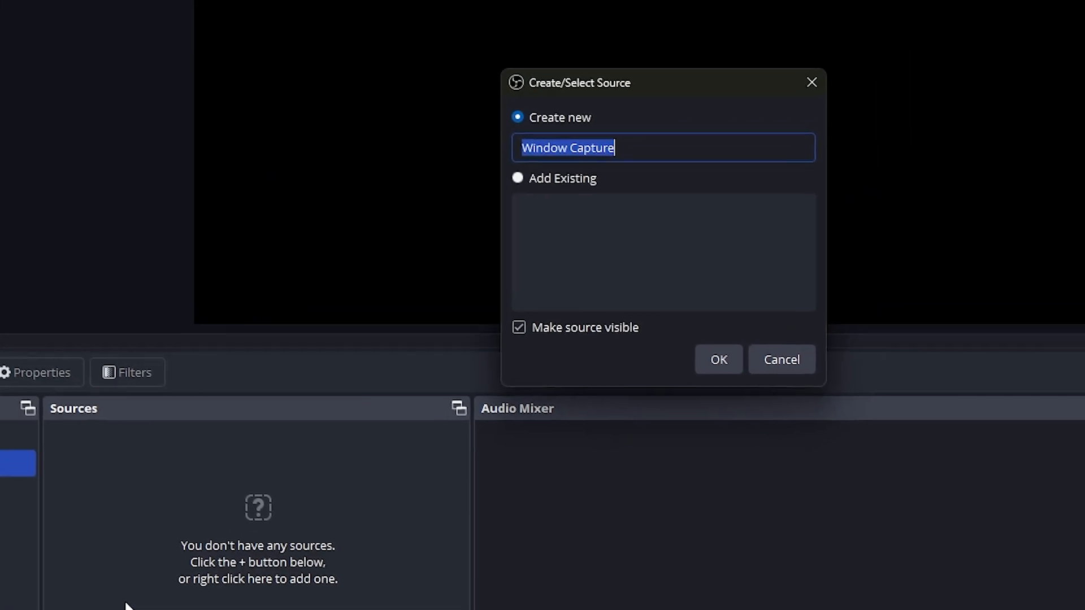
pyautogui.write('Spelltable_Board')
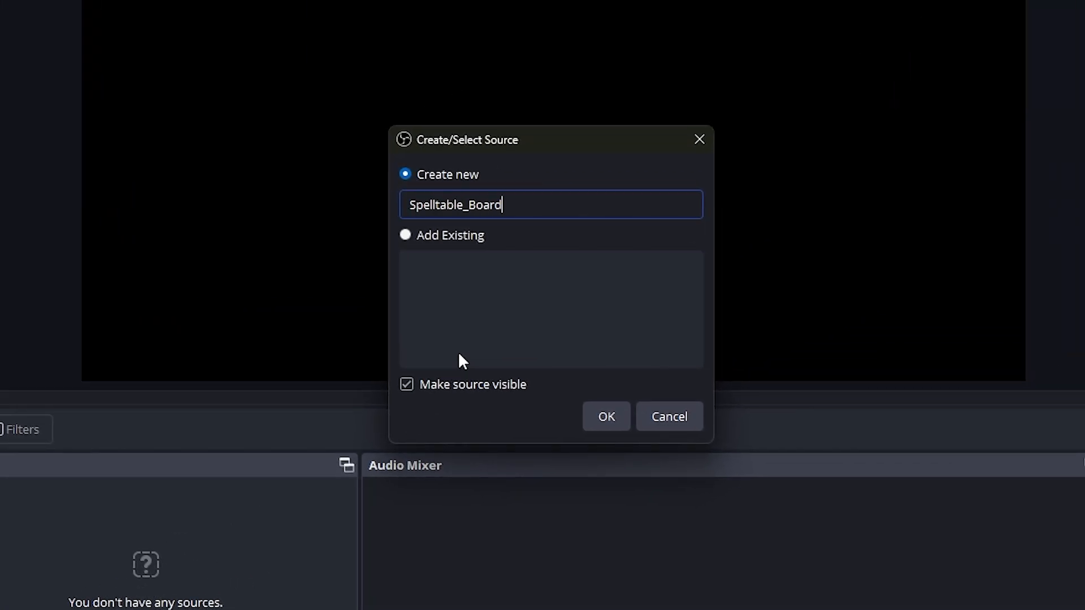
pyautogui.moveTo(489, 403)
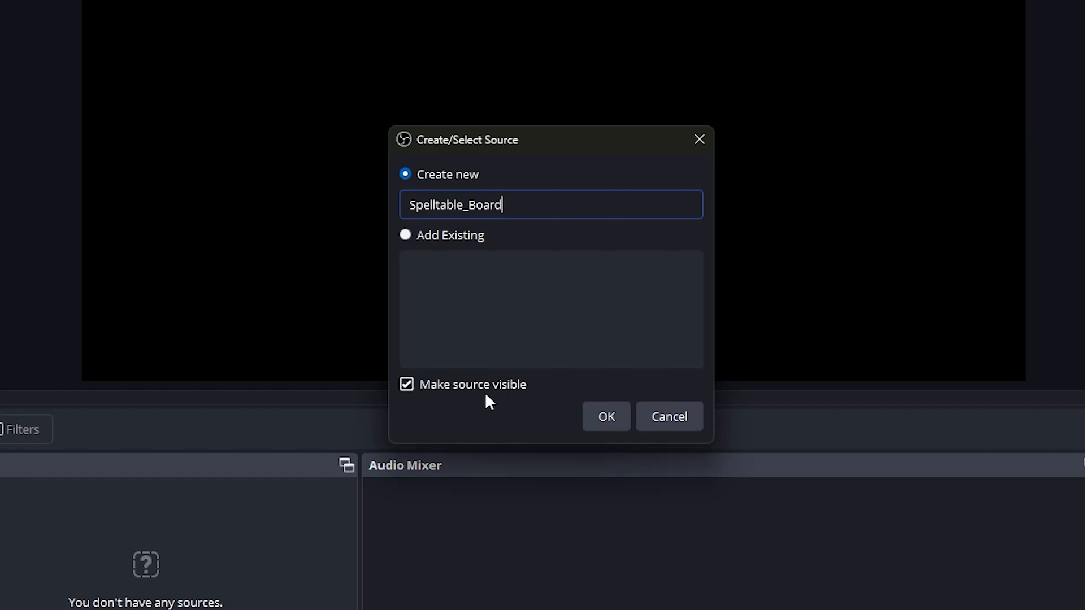
pyautogui.click(605, 416)
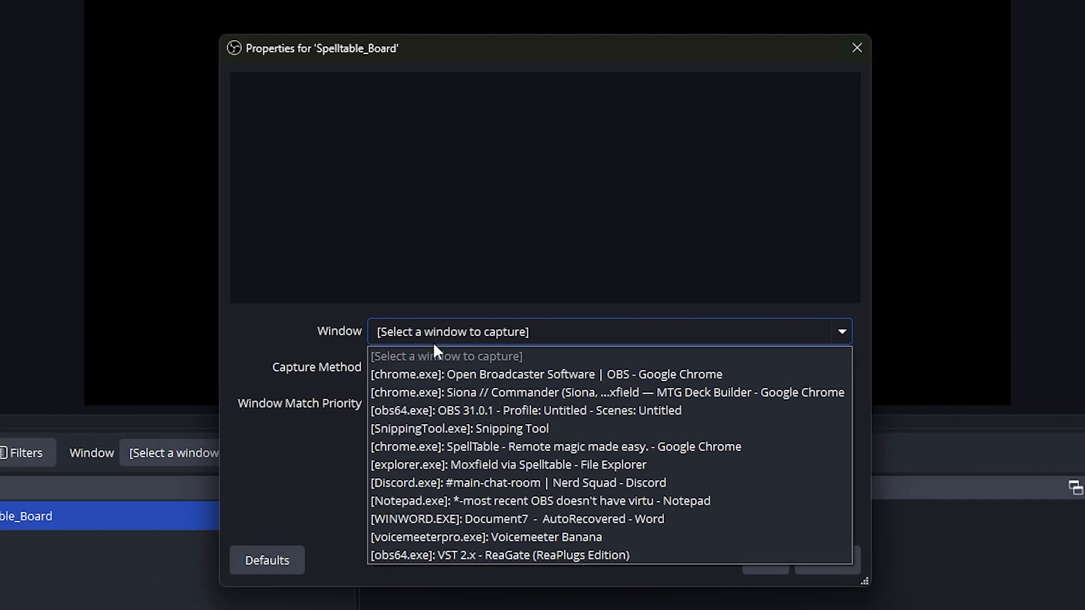
pyautogui.moveTo(605, 396)
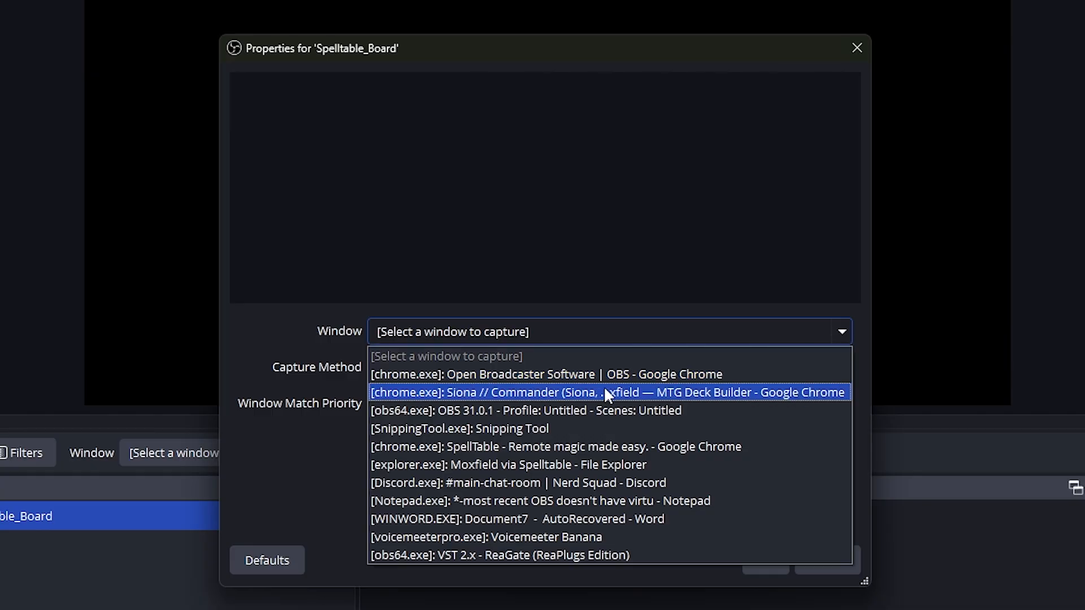
# Step: Point the capture at the Moxfield Siona deck Chrome window, keeping pointer capture on
pyautogui.click(607, 392)
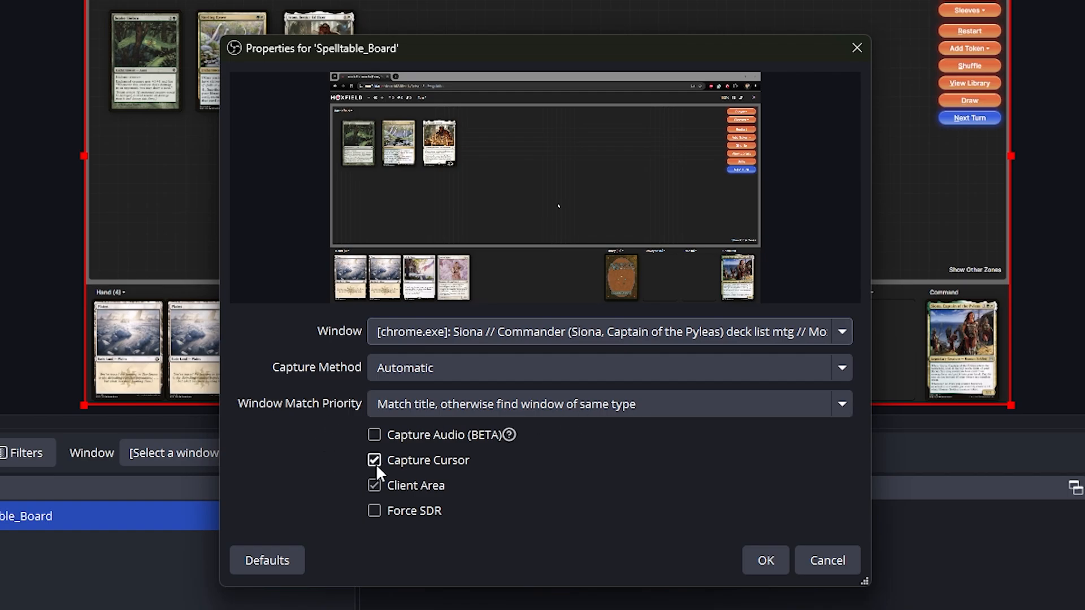
pyautogui.moveTo(422, 466)
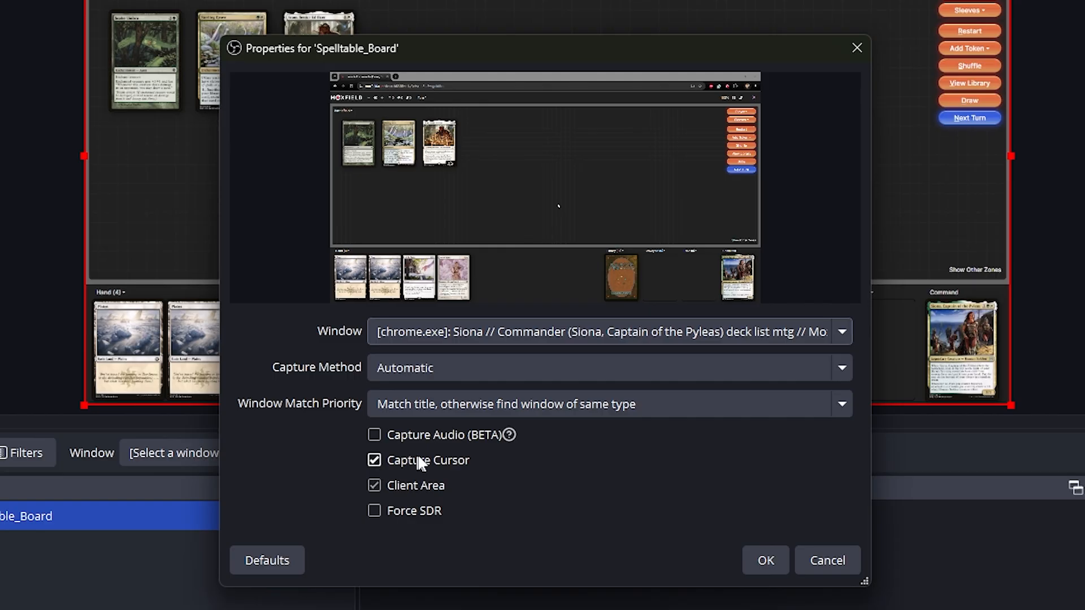
pyautogui.click(374, 460)
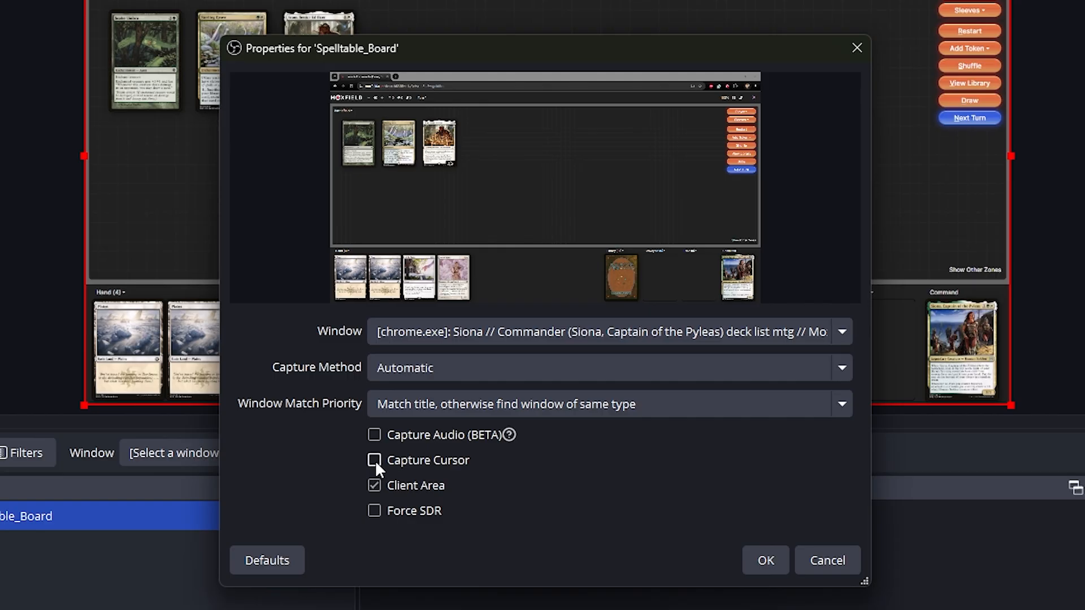
pyautogui.click(374, 460)
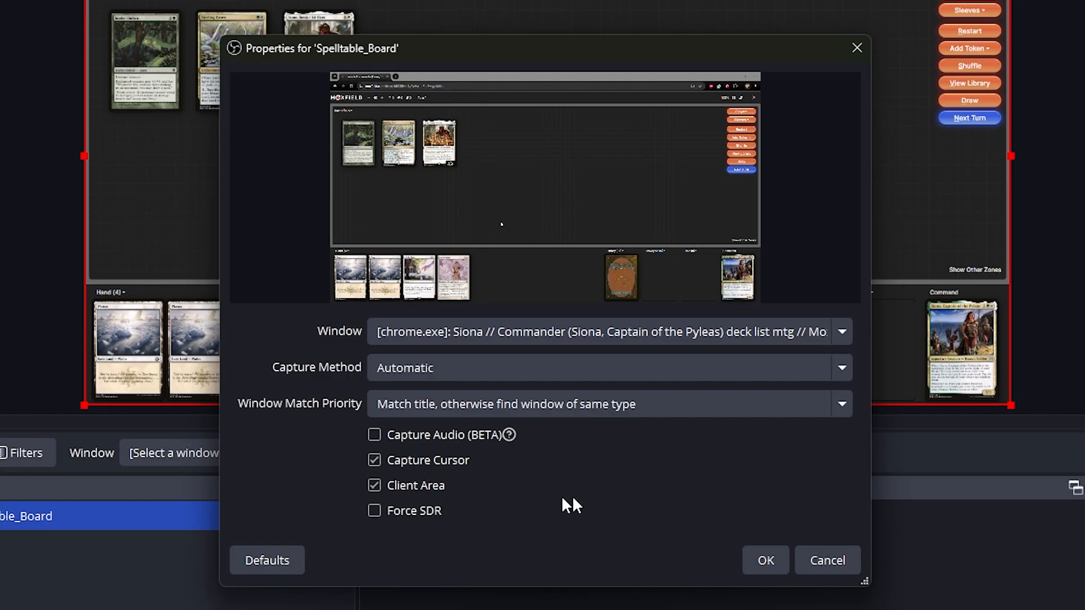
pyautogui.click(766, 560)
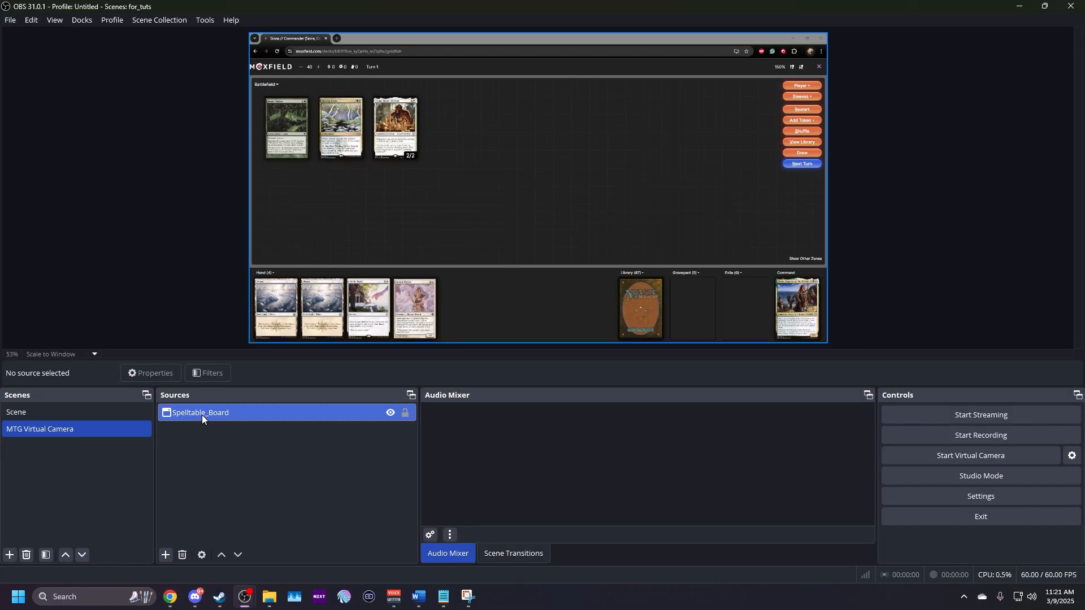
# Step: Crop the browser header off Spelltable_Board and move it to the canvas top
pyautogui.click(201, 412)
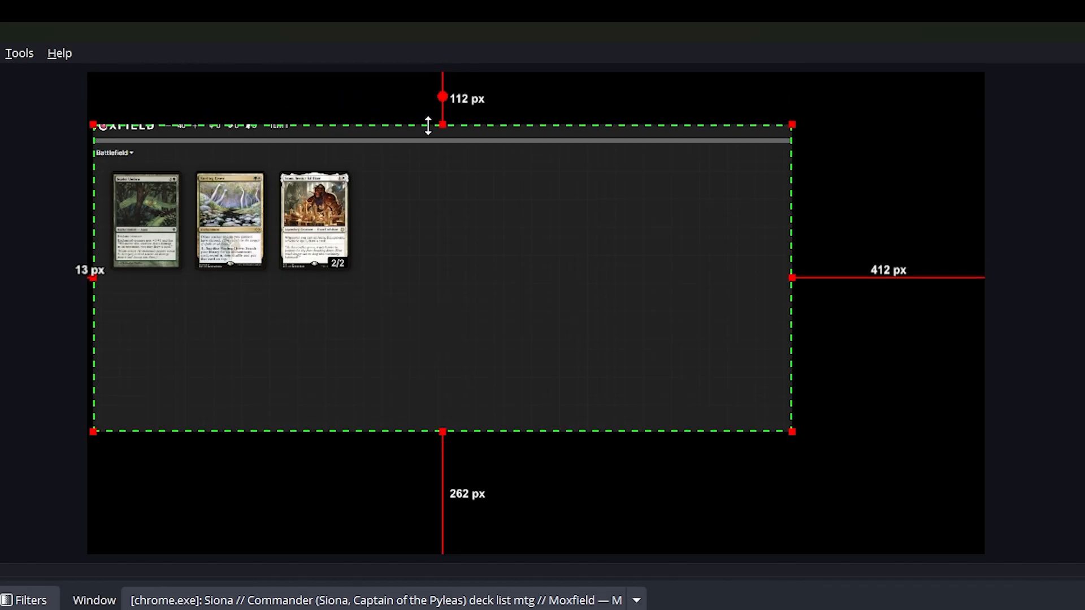
pyautogui.moveTo(436, 125); pyautogui.dragTo(437, 144)
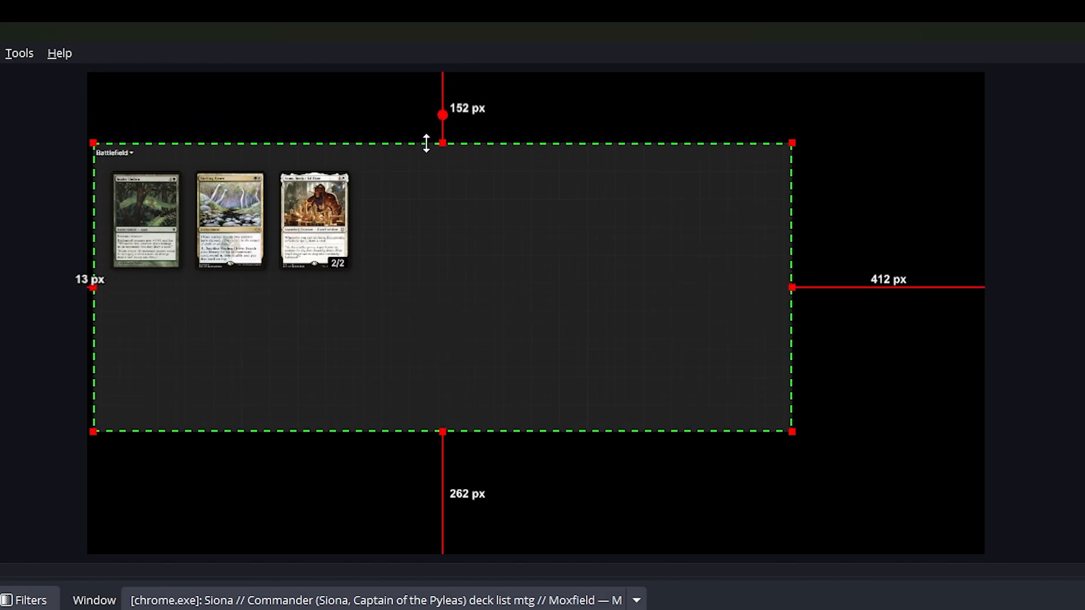
pyautogui.moveTo(566, 448)
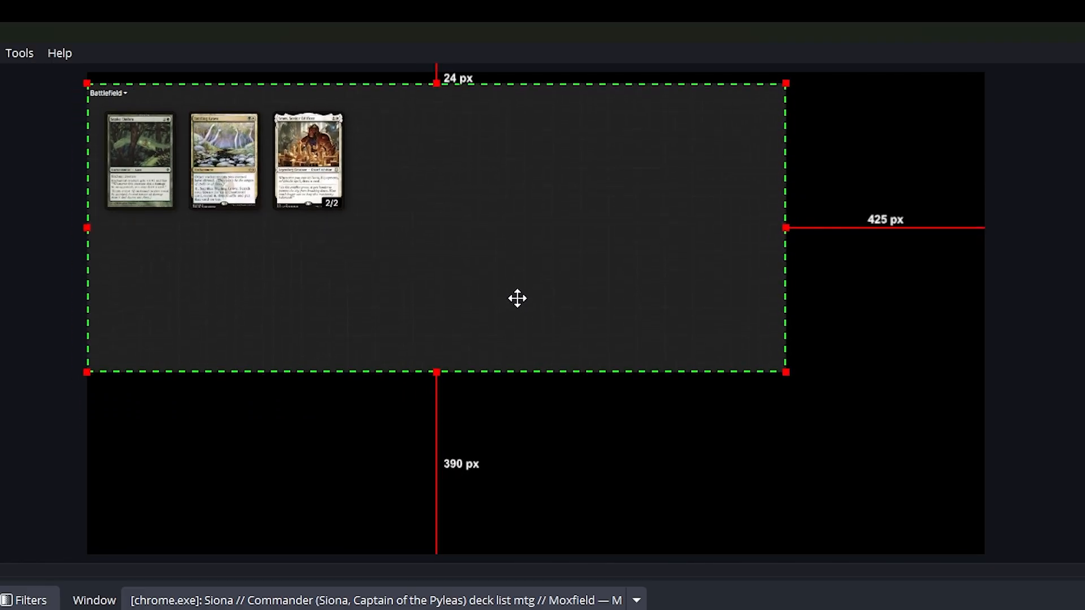
pyautogui.moveTo(785, 372); pyautogui.dragTo(821, 377)
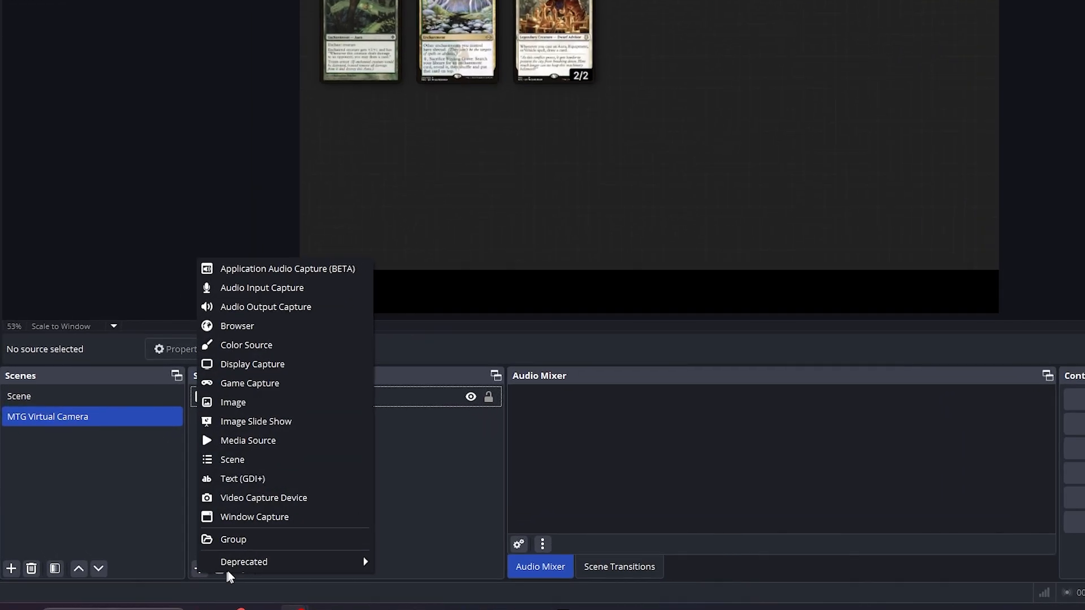
# Step: Create a second Window Capture source named Spelltable_graveyard
pyautogui.click(254, 518)
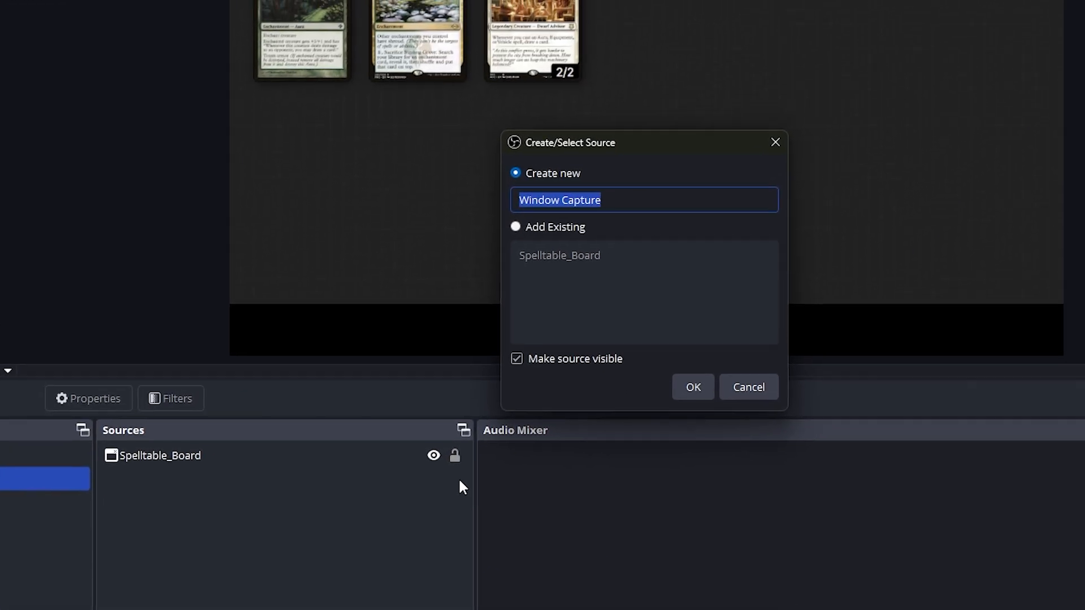
pyautogui.write('Spelltable_grav')
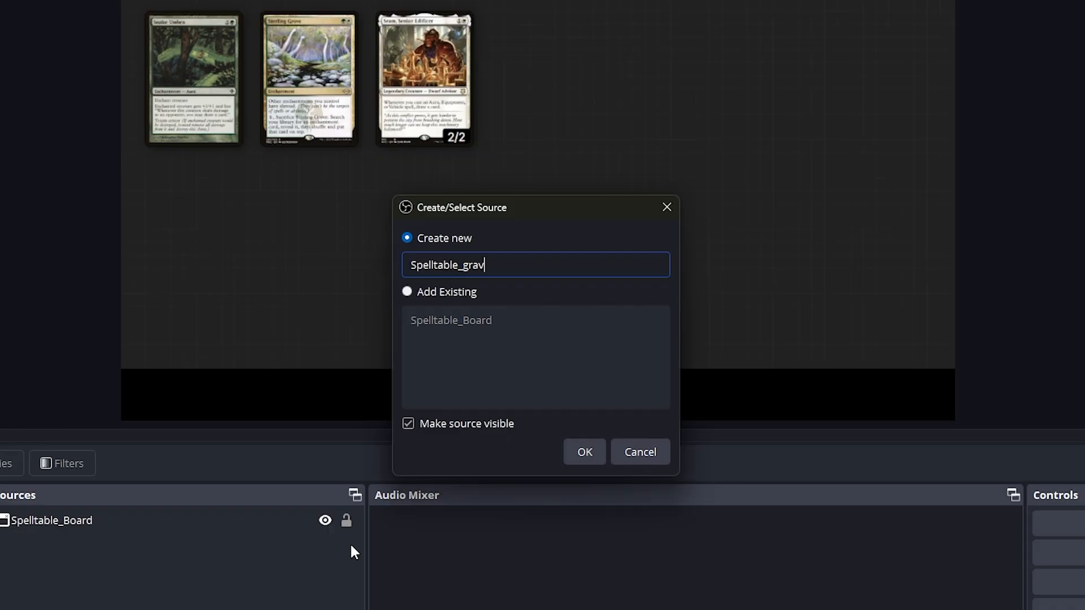
pyautogui.write('eyard')
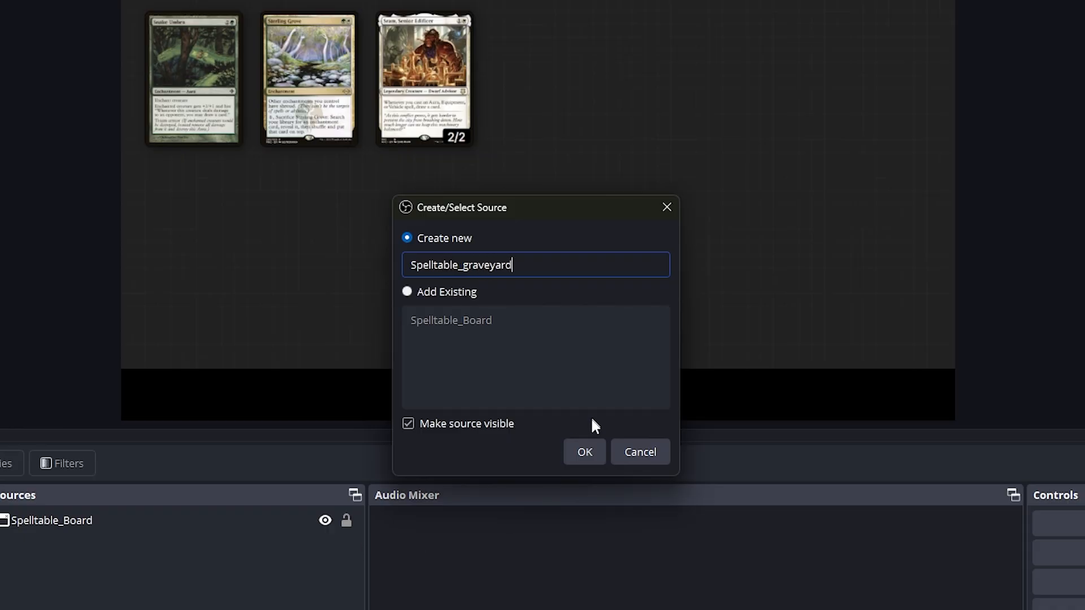
pyautogui.click(584, 452)
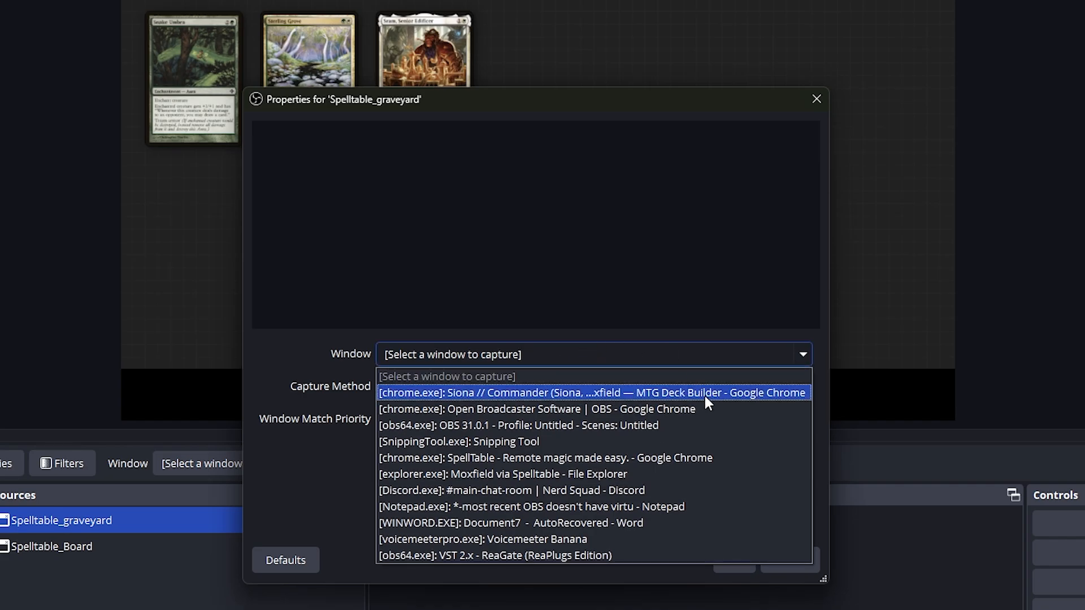
# Step: Capture the Moxfield window and crop it to the library, graveyard, exile and command zones
pyautogui.click(590, 391)
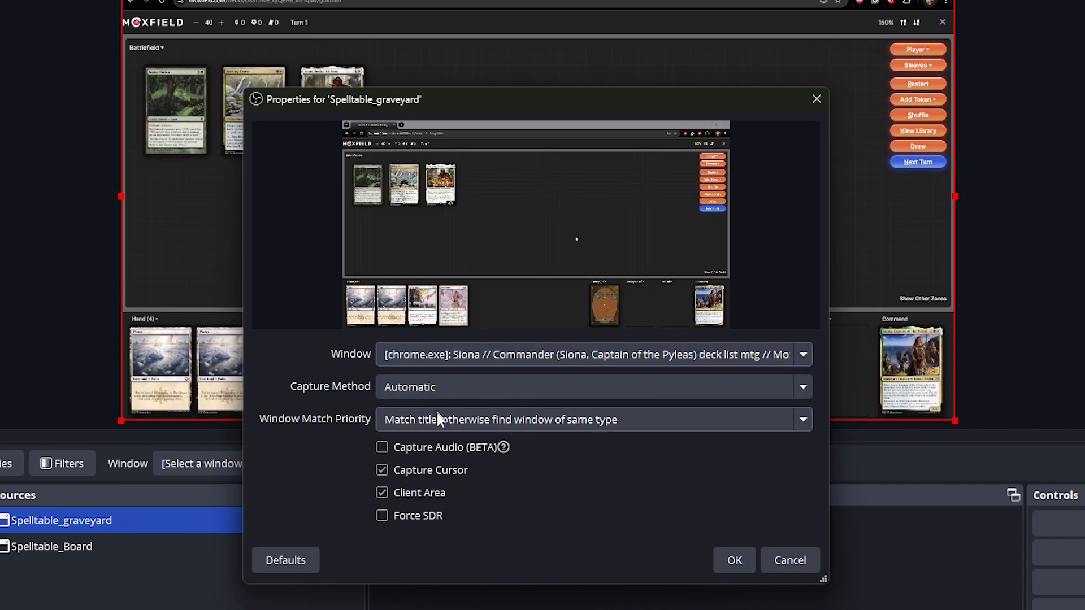
pyautogui.click(735, 560)
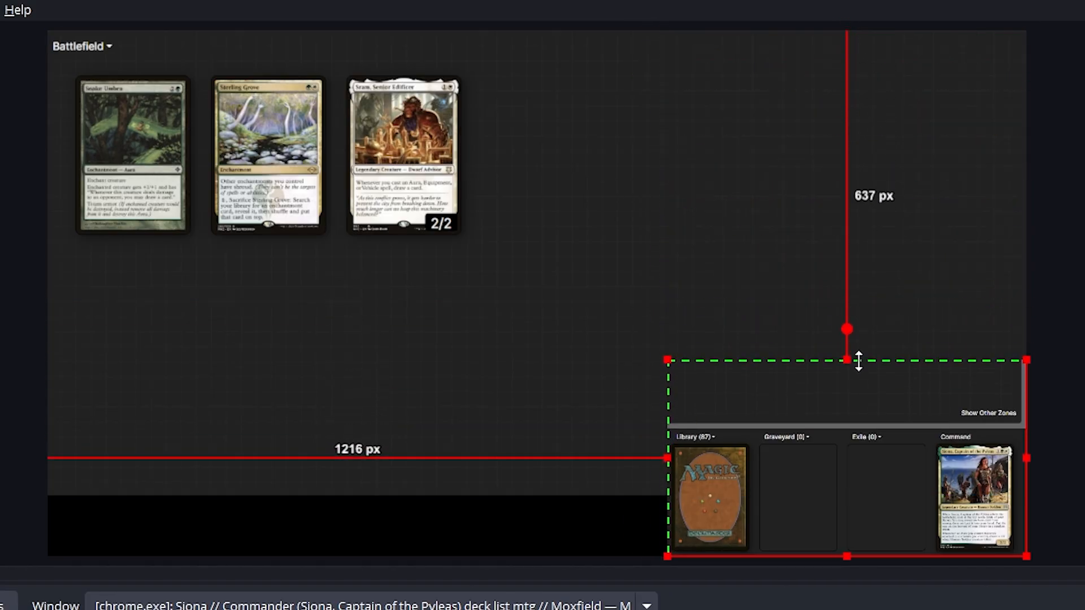
pyautogui.moveTo(846, 360); pyautogui.dragTo(846, 429)
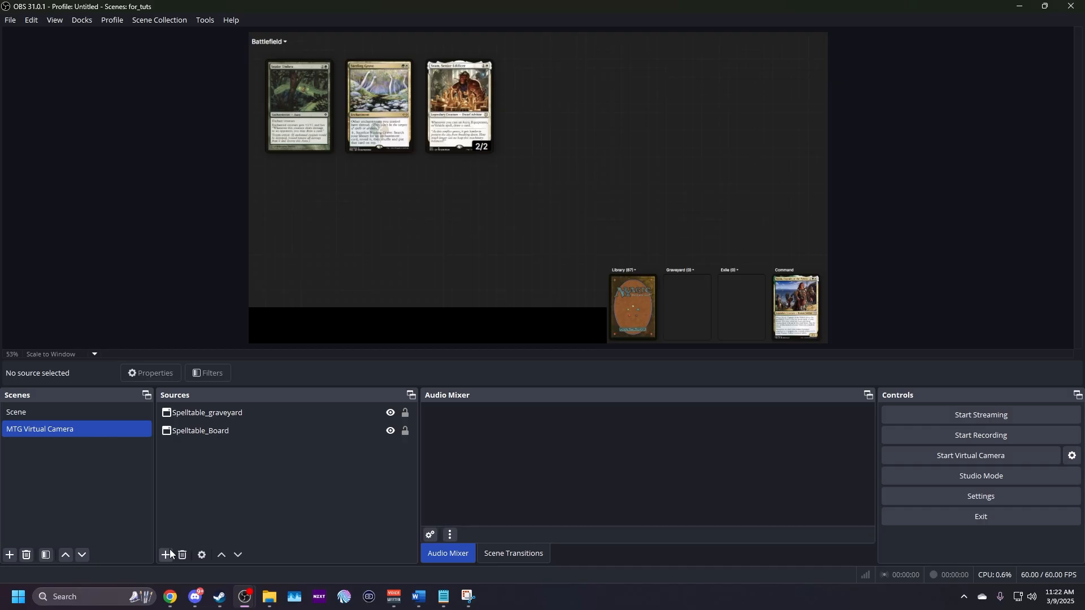
pyautogui.moveTo(165, 555)
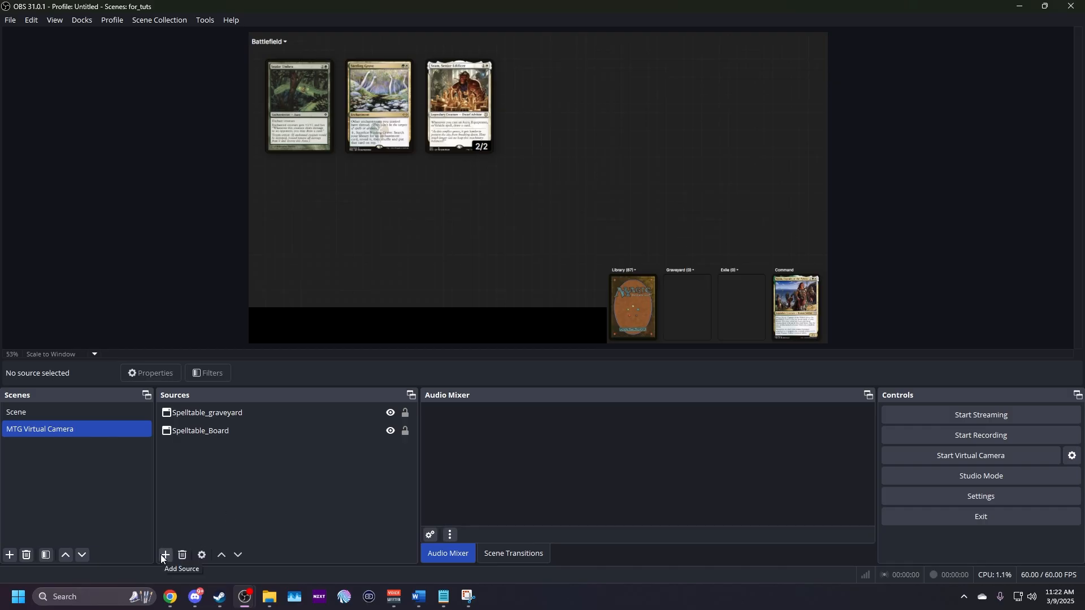
# Step: Create a third Window Capture source named Spelltable_handsize
pyautogui.click(165, 555)
pyautogui.write('Spellta')
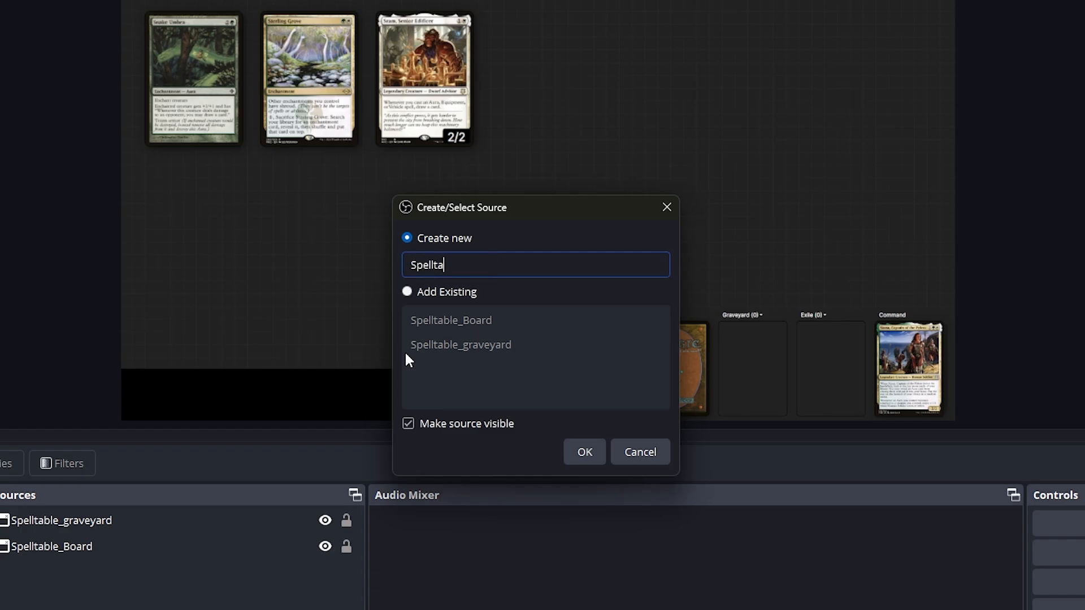
pyautogui.write('ble_handsiz')
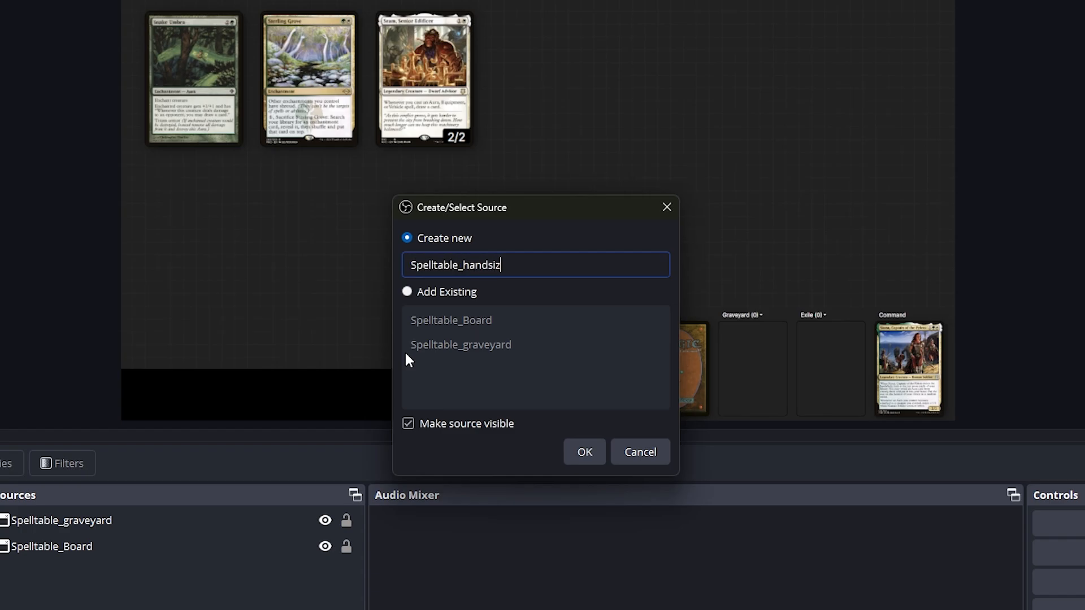
pyautogui.click(584, 452)
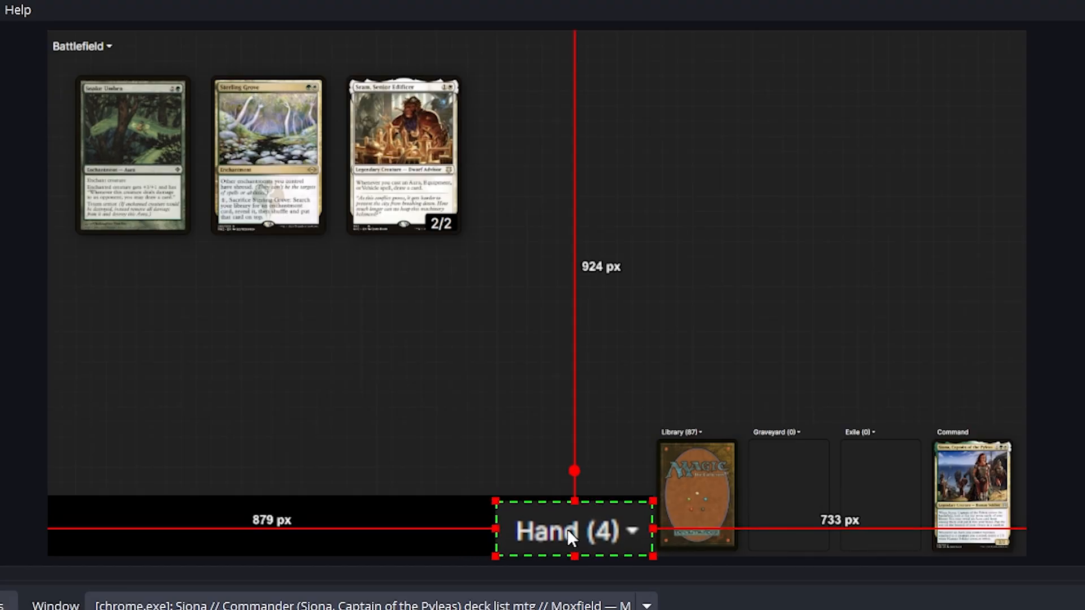
# Step: Browse the Moxfield library viewer and scroll down its card list
pyautogui.click(695, 493)
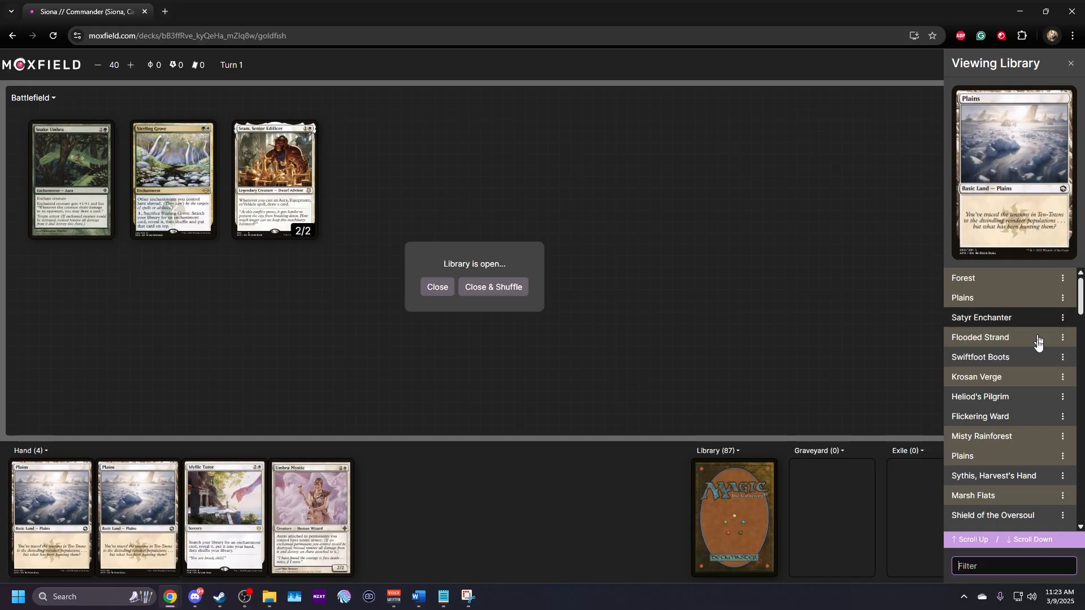
pyautogui.write('savan')
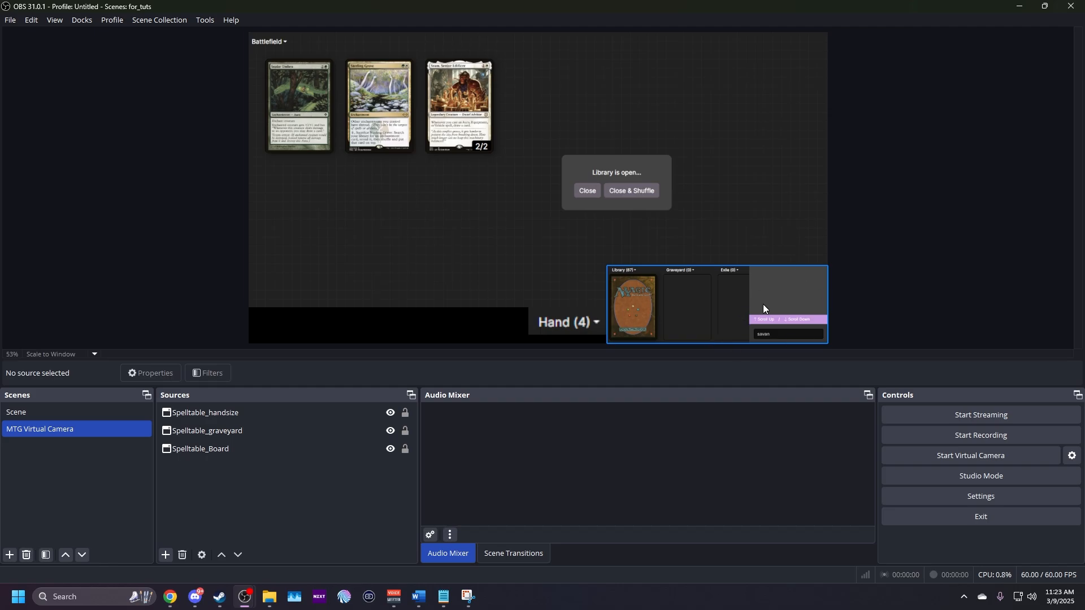
pyautogui.moveTo(766, 323)
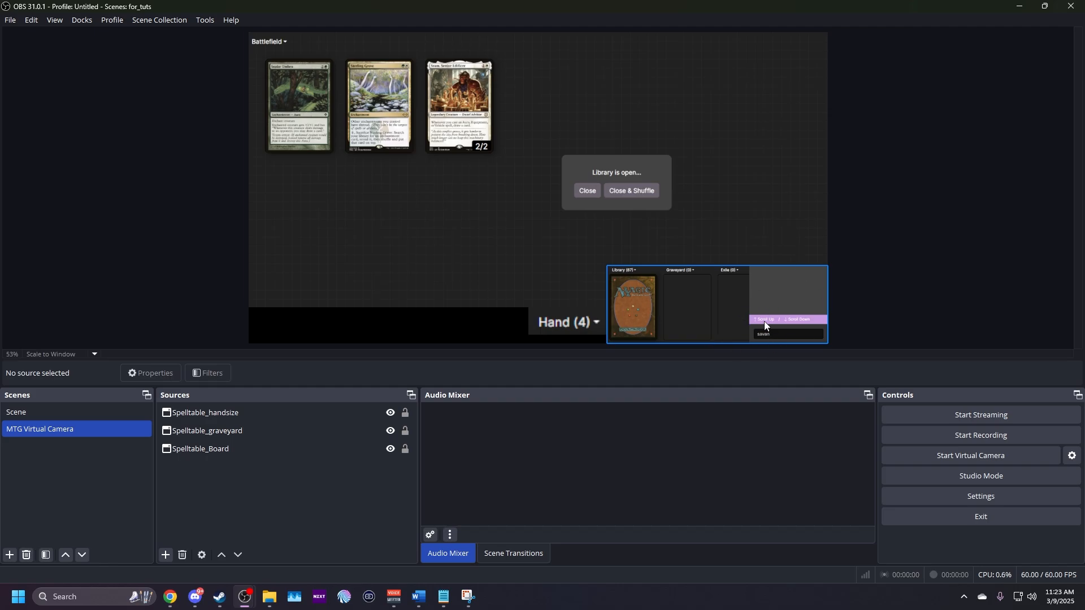
pyautogui.click(207, 431)
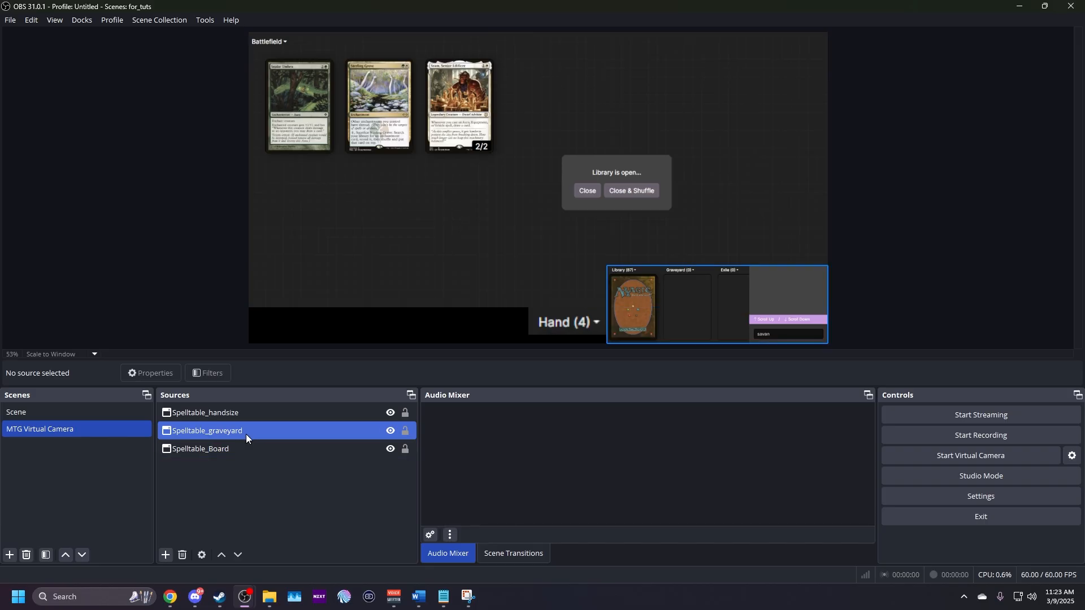
pyautogui.moveTo(391, 431)
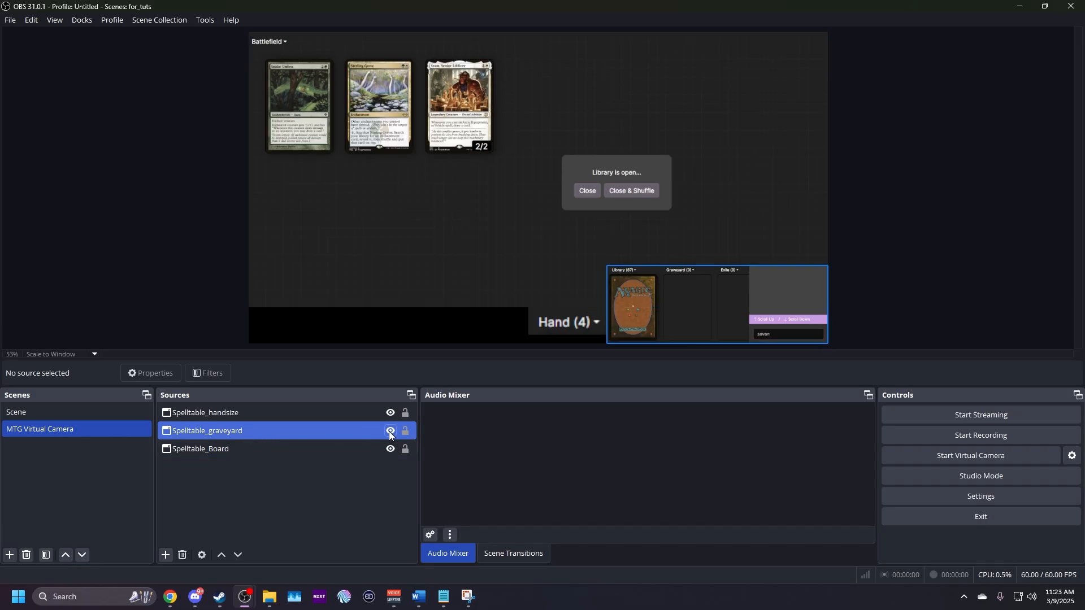
pyautogui.click(391, 430)
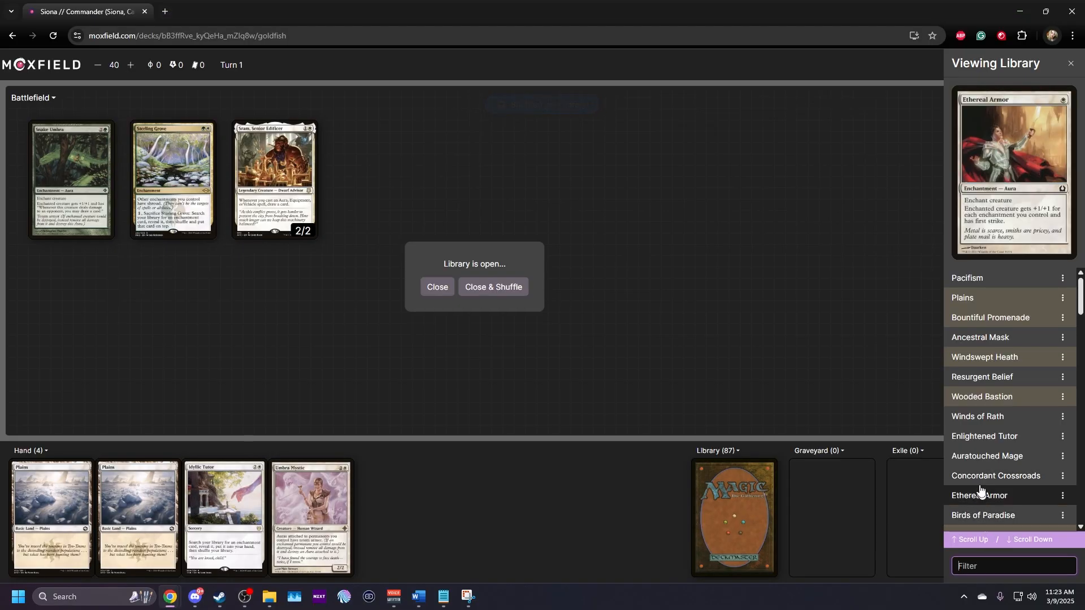
pyautogui.scroll(-3)
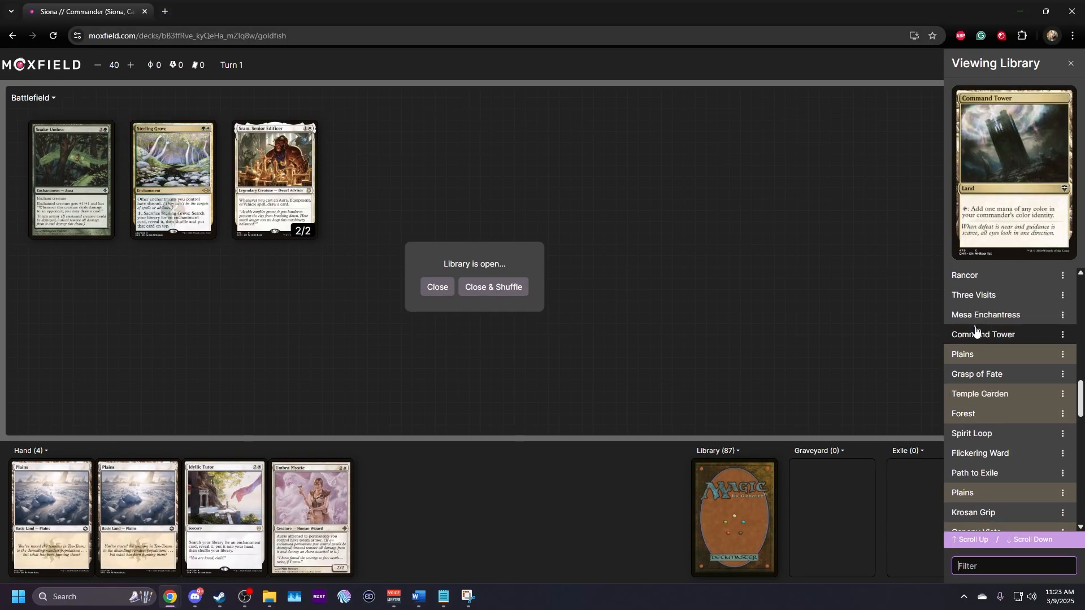
pyautogui.moveTo(1010, 360)
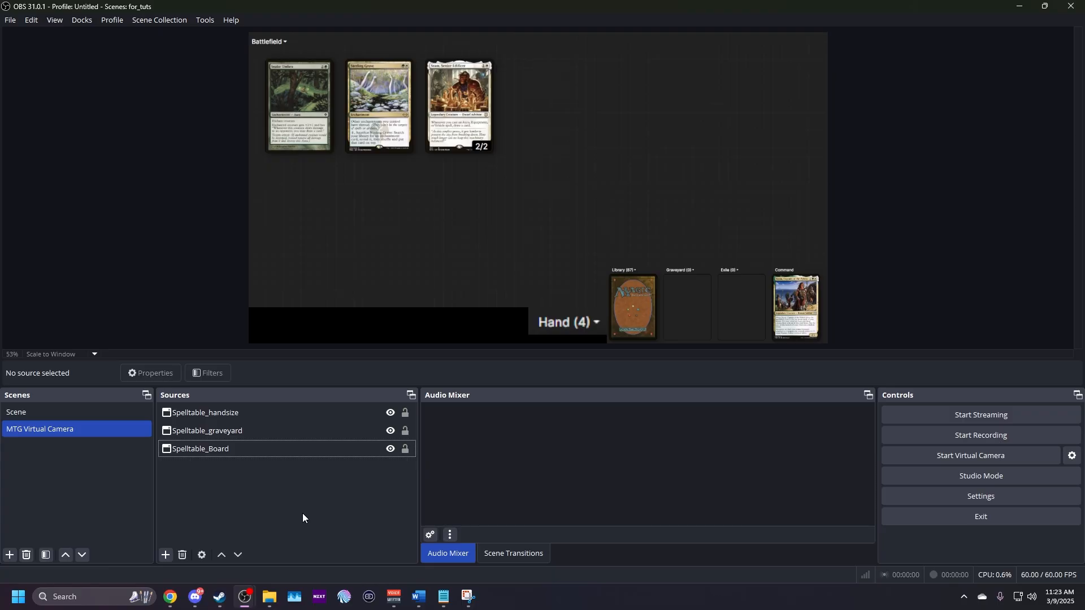
pyautogui.moveTo(443, 530)
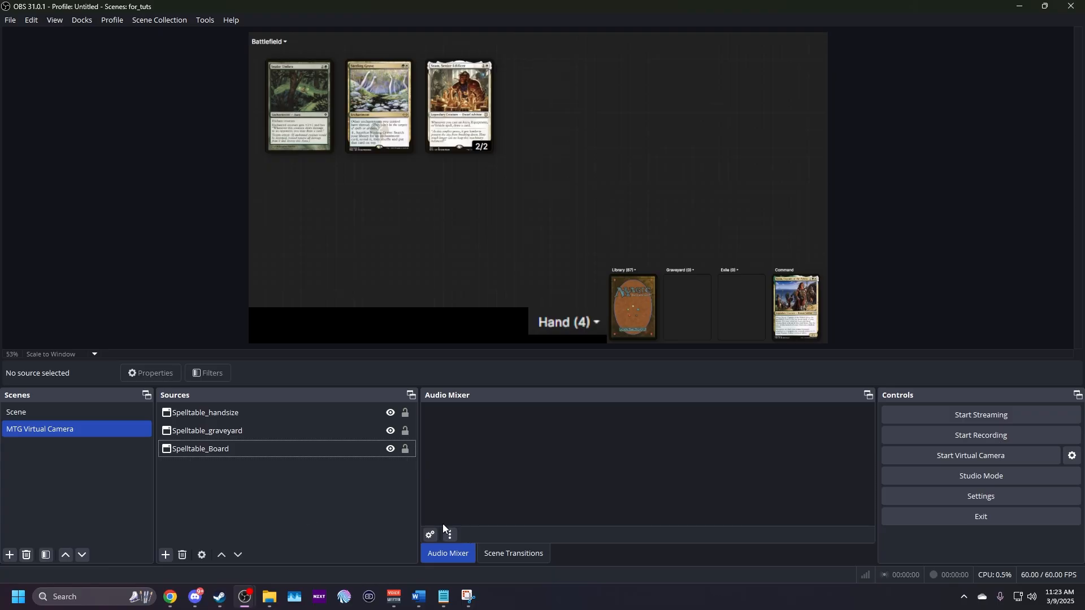
pyautogui.moveTo(415, 516)
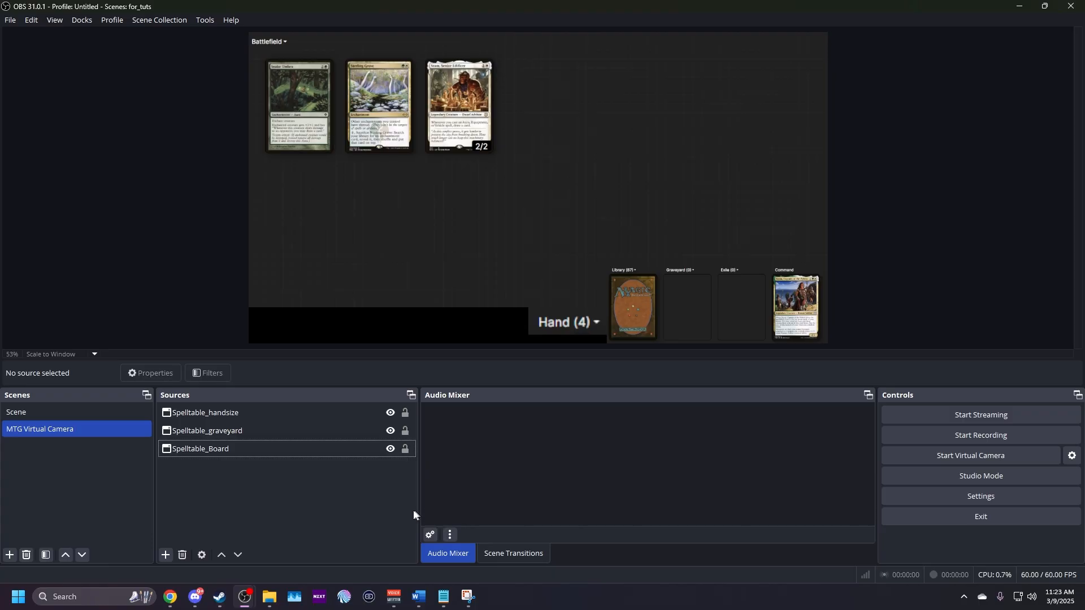
pyautogui.moveTo(221, 479)
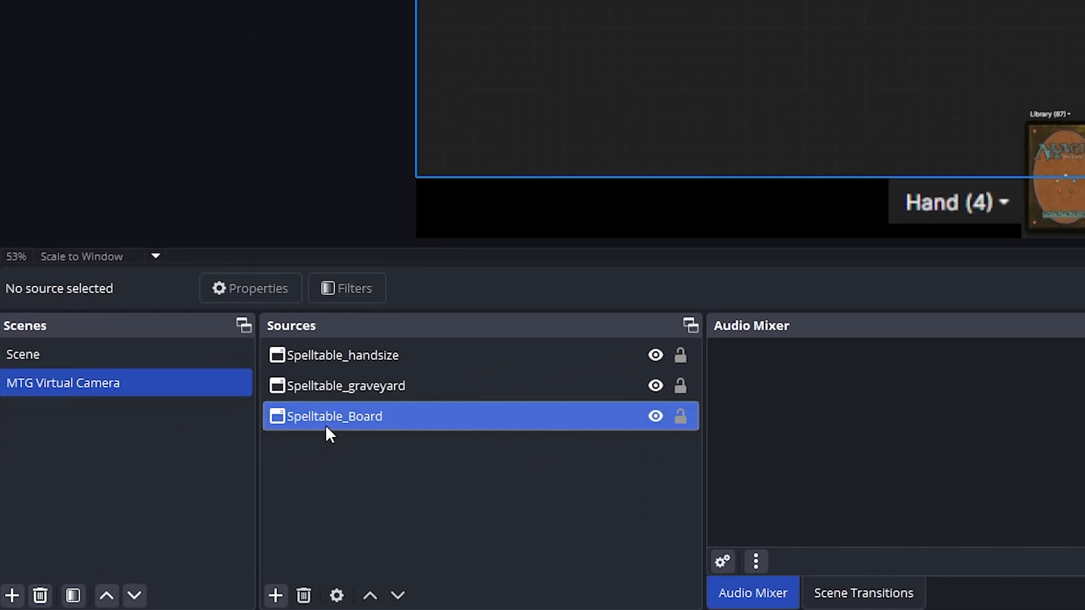
# Step: Add a Color Key filter to Spelltable_Board with a custom key colour type
pyautogui.rightClick(334, 416)
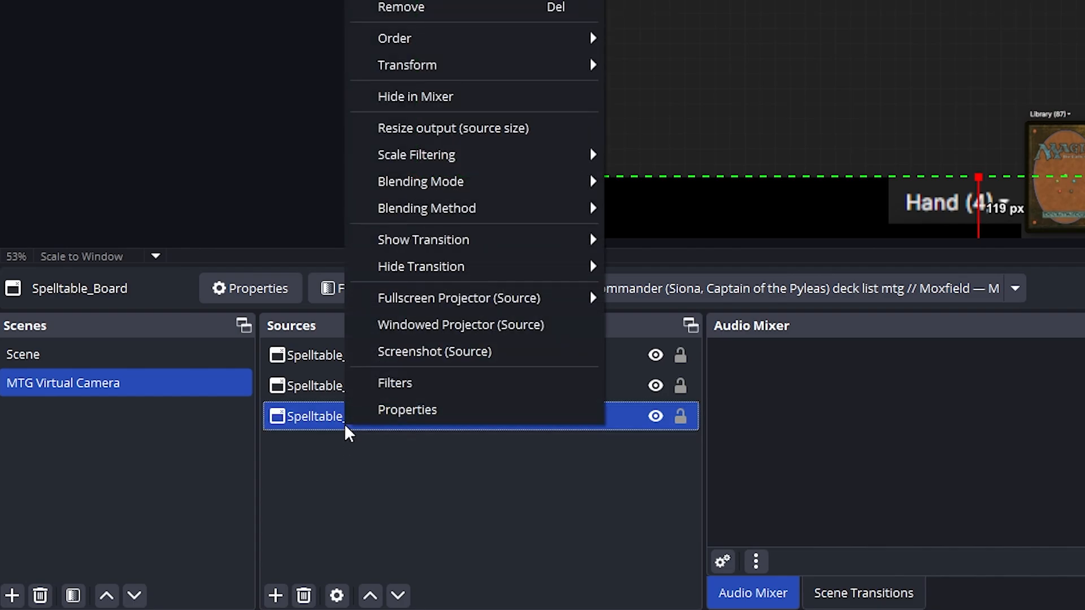
pyautogui.click(396, 382)
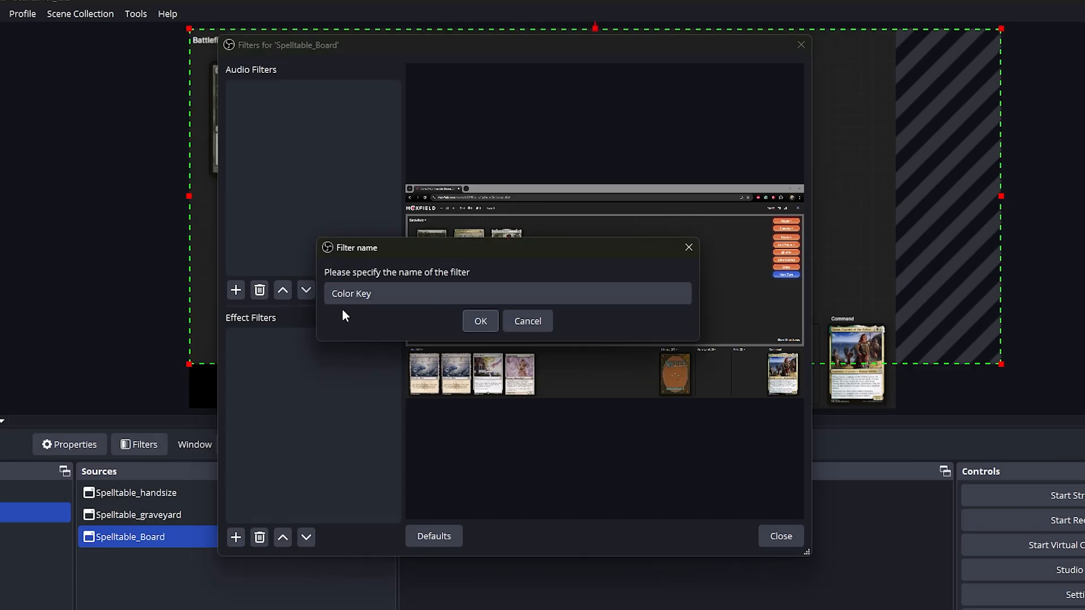
pyautogui.click(480, 321)
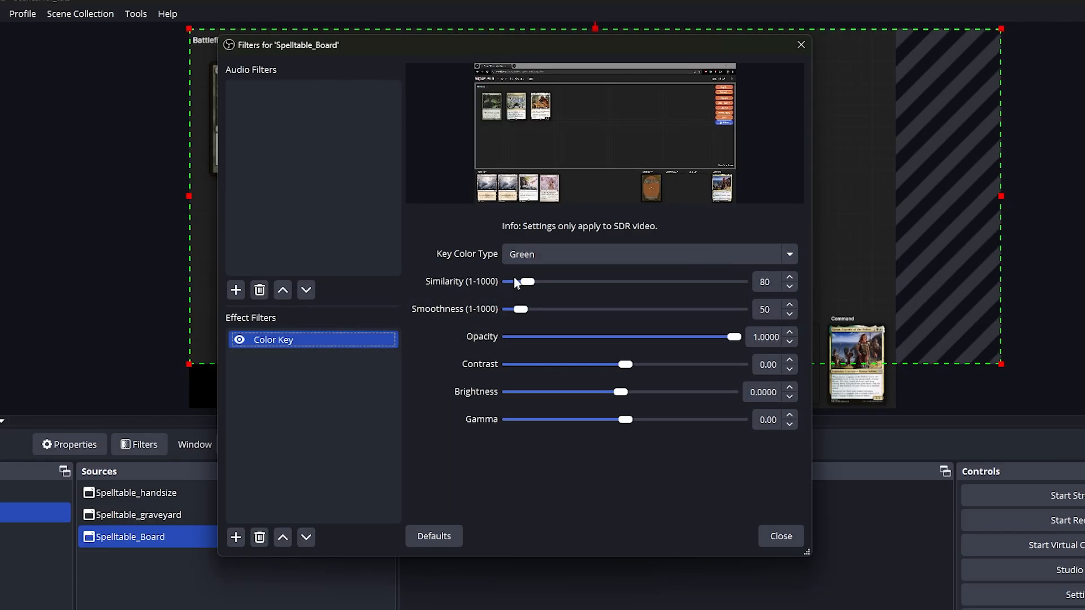
pyautogui.click(649, 254)
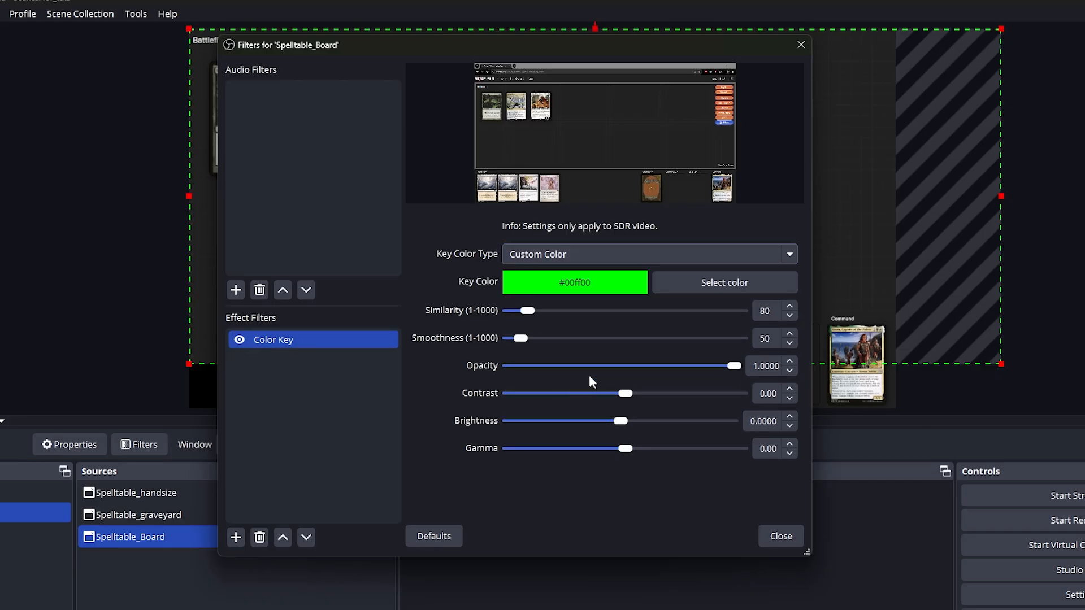
pyautogui.moveTo(460, 258)
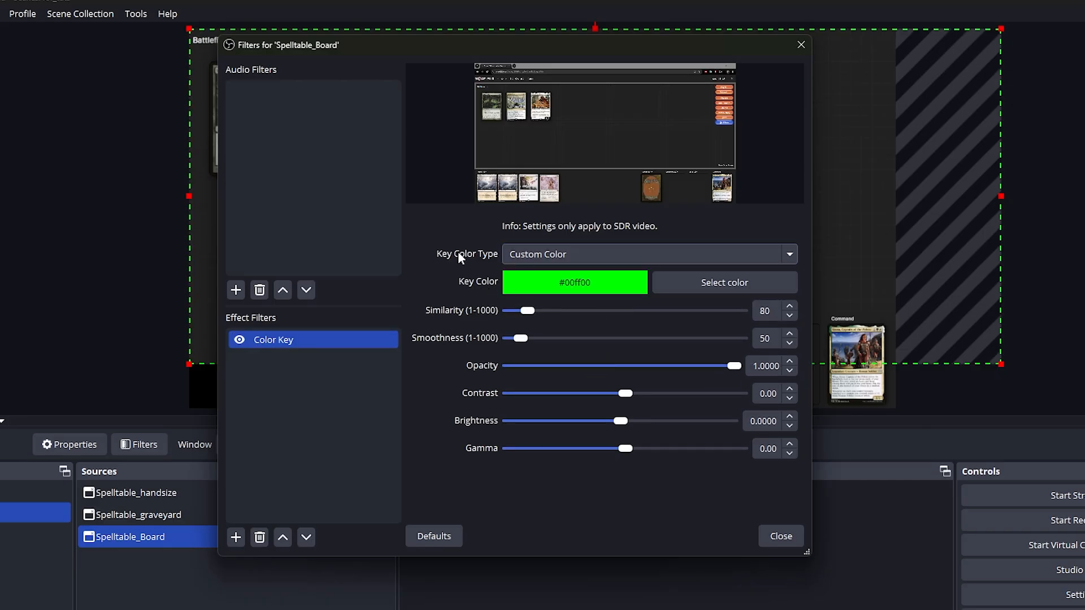
# Step: Set the key colour to hex #222222 so the grey board background turns transparent
pyautogui.click(724, 283)
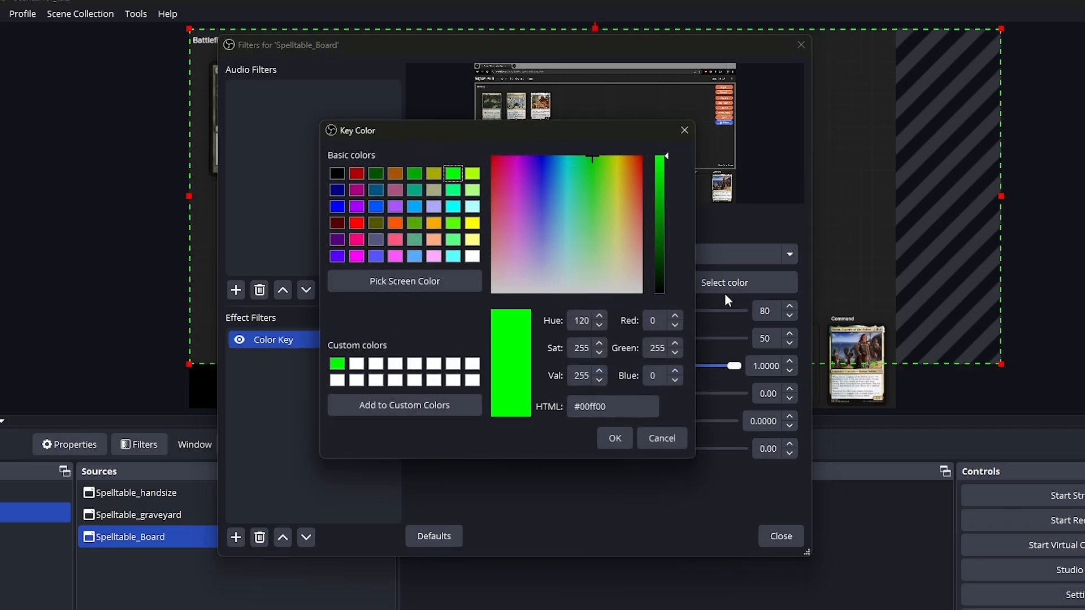
pyautogui.click(611, 406)
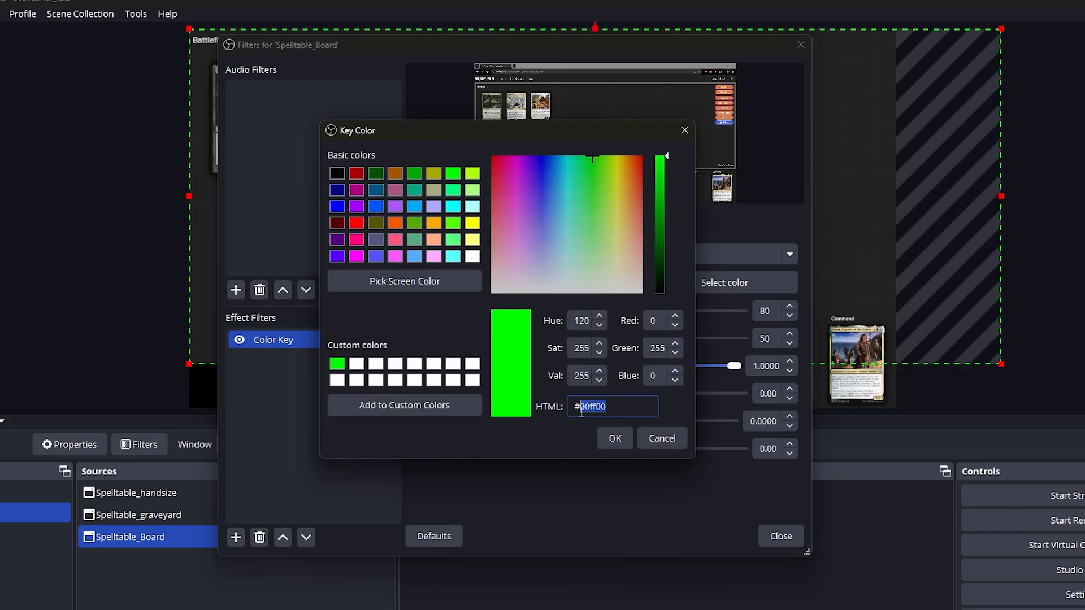
pyautogui.write('222222')
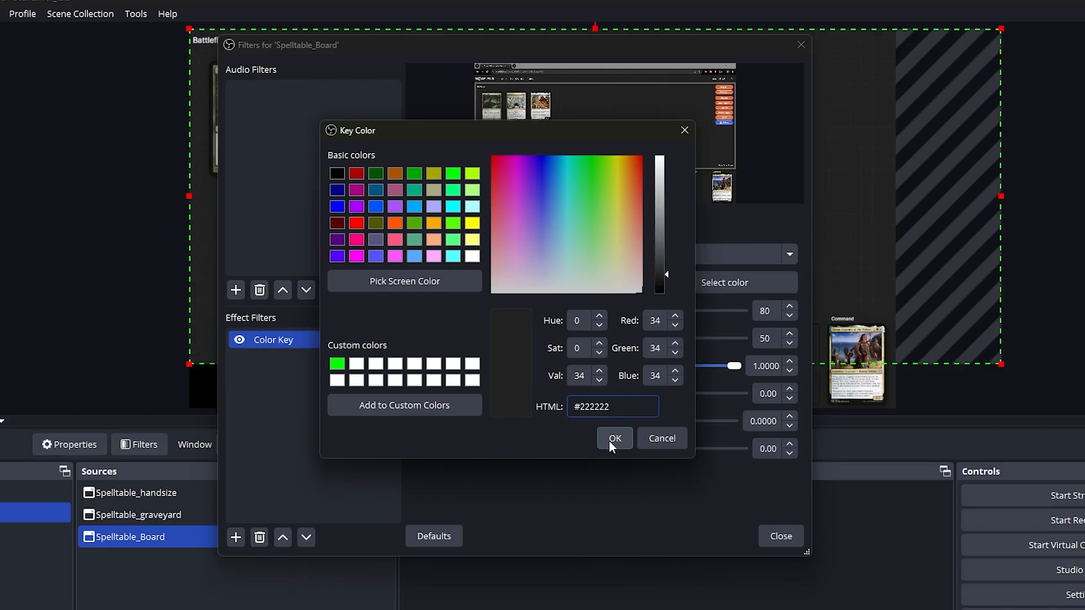
pyautogui.click(614, 438)
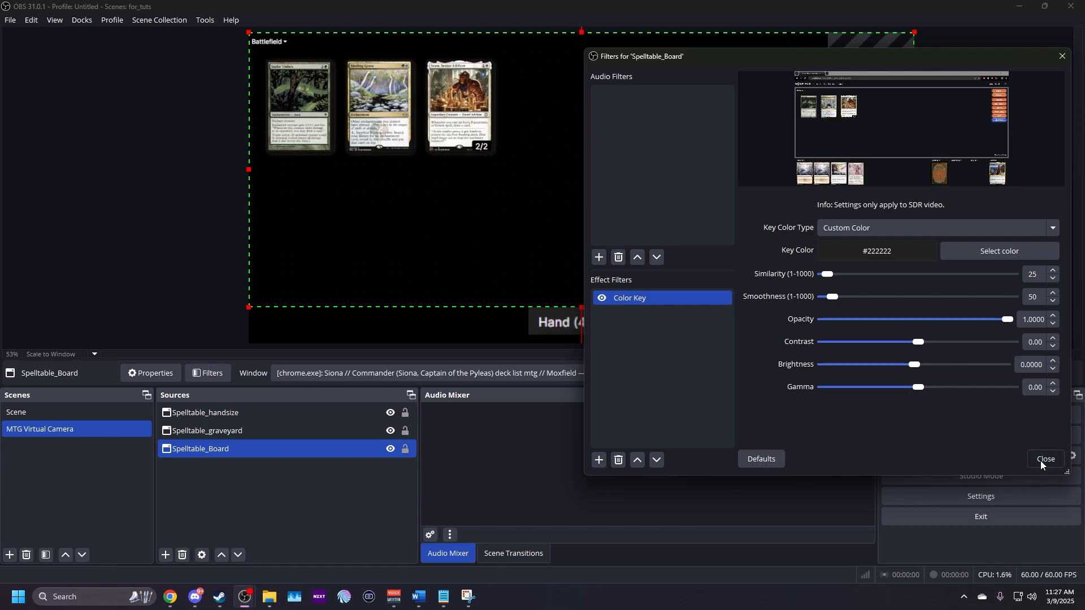
# Step: Close the filters window and review the options of the three Spelltable captures
pyautogui.click(1046, 459)
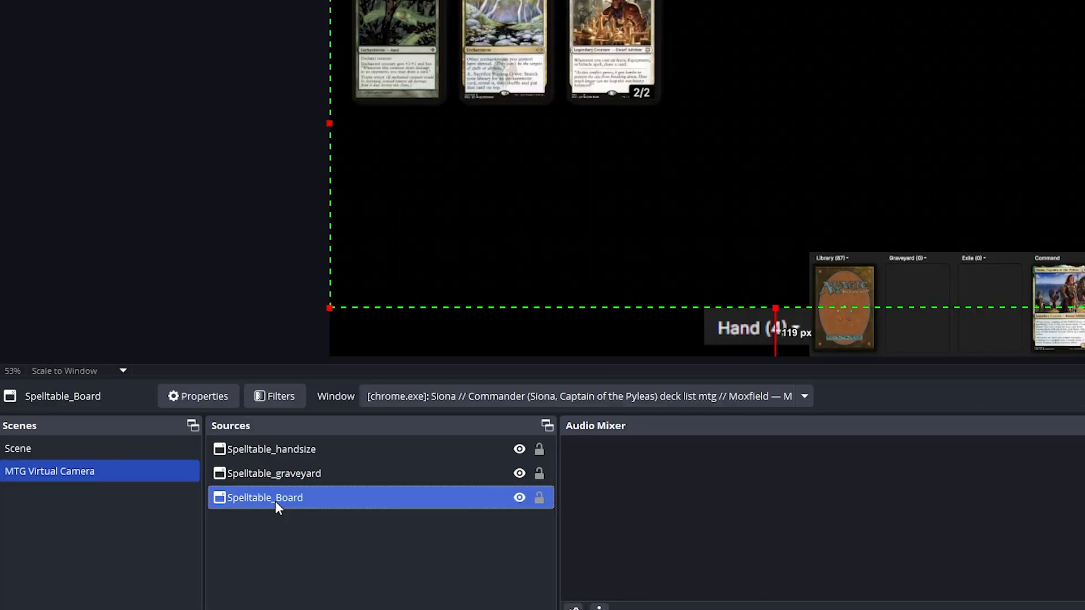
pyautogui.rightClick(276, 506)
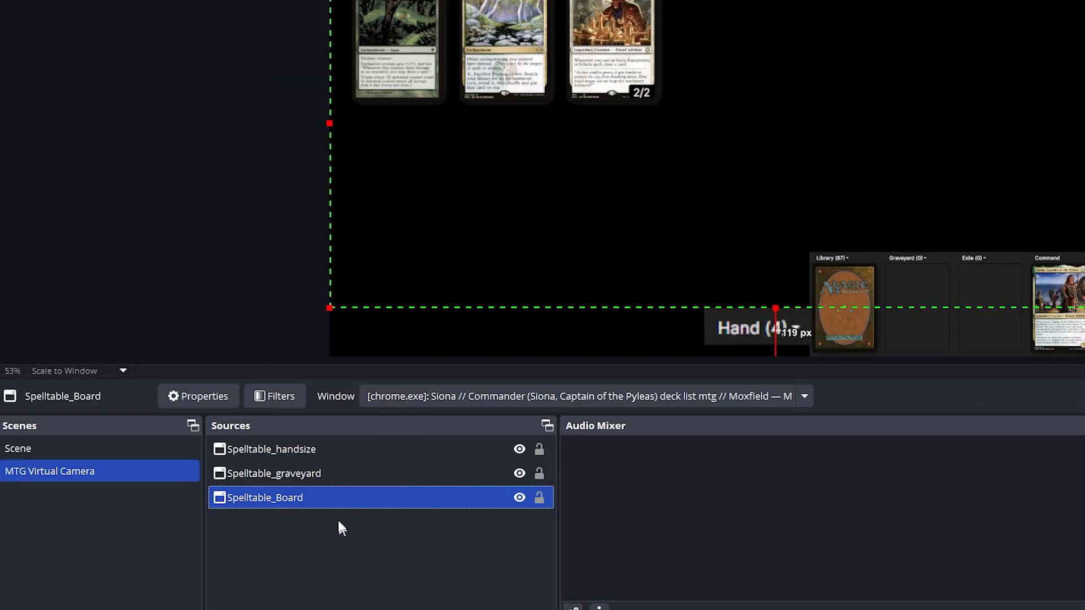
pyautogui.rightClick(273, 474)
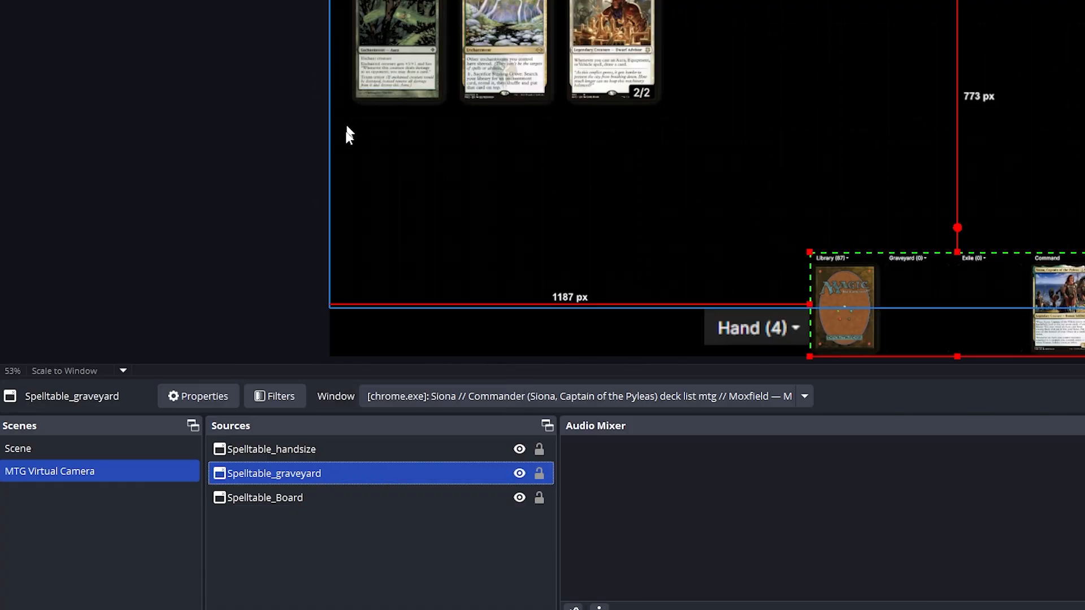
pyautogui.rightClick(270, 449)
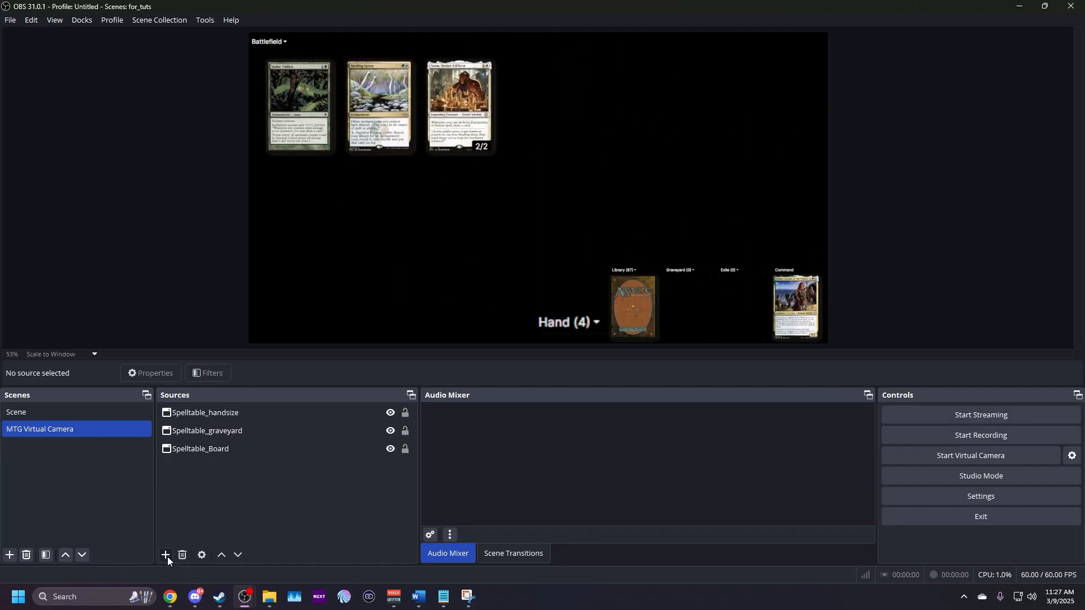
# Step: Create an Image source named playmat
pyautogui.click(166, 554)
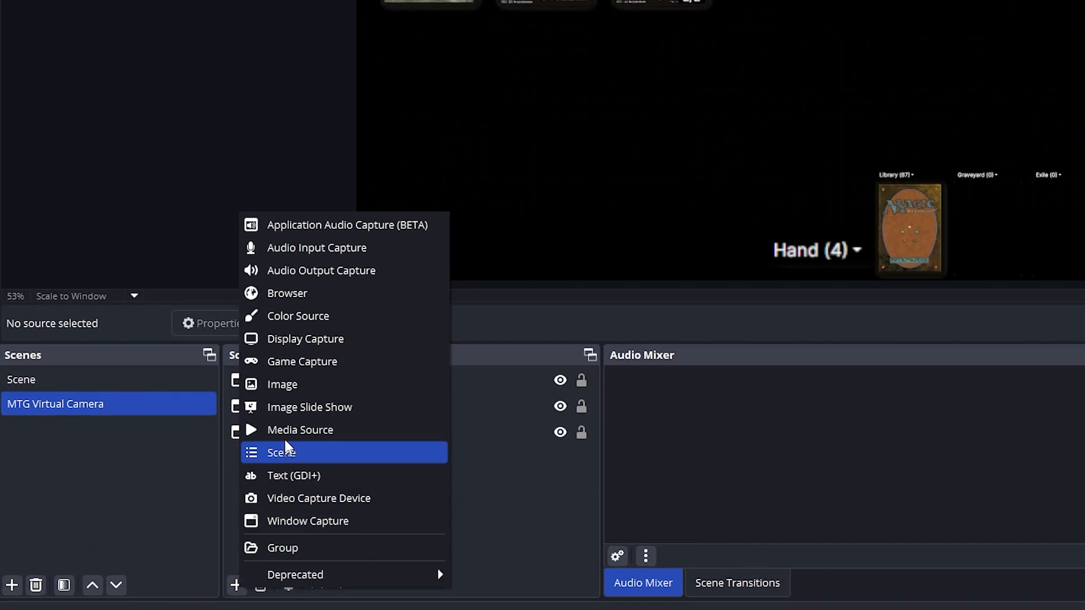
pyautogui.click(283, 385)
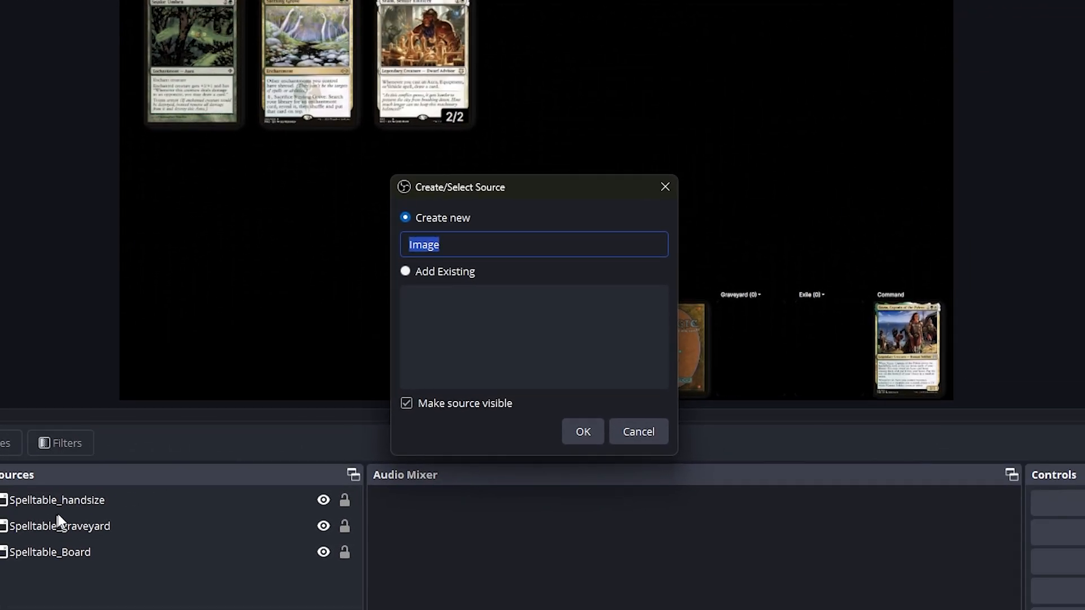
pyautogui.write('playmat')
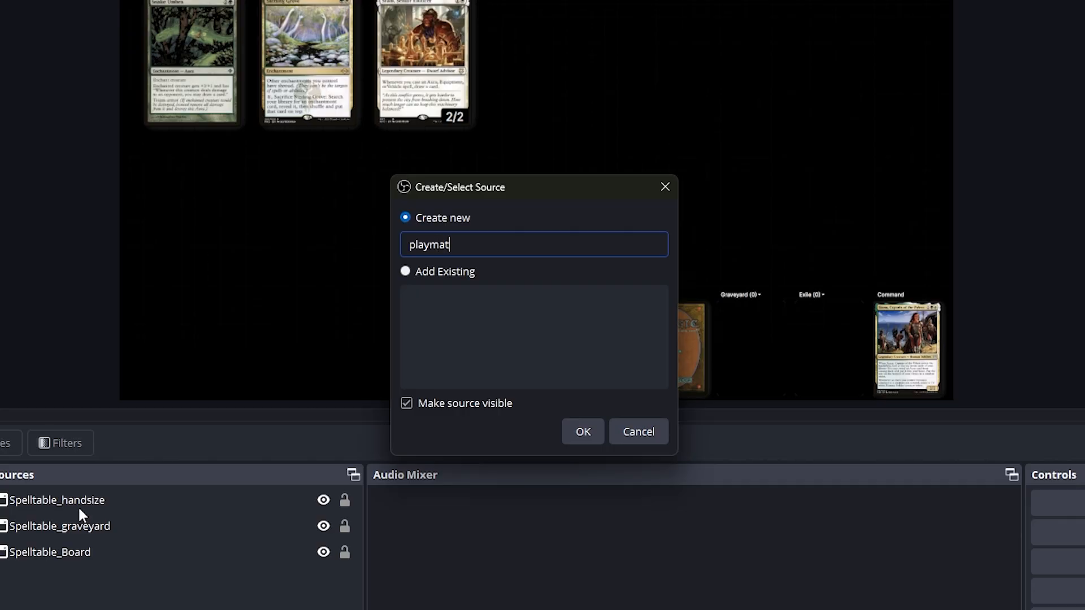
pyautogui.moveTo(583, 432)
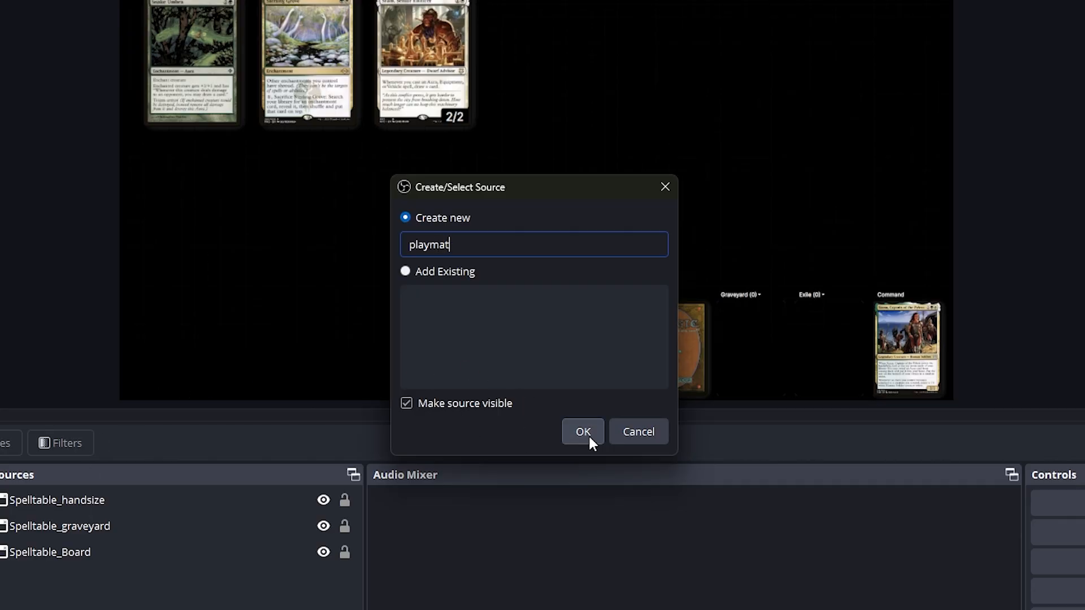
pyautogui.click(583, 432)
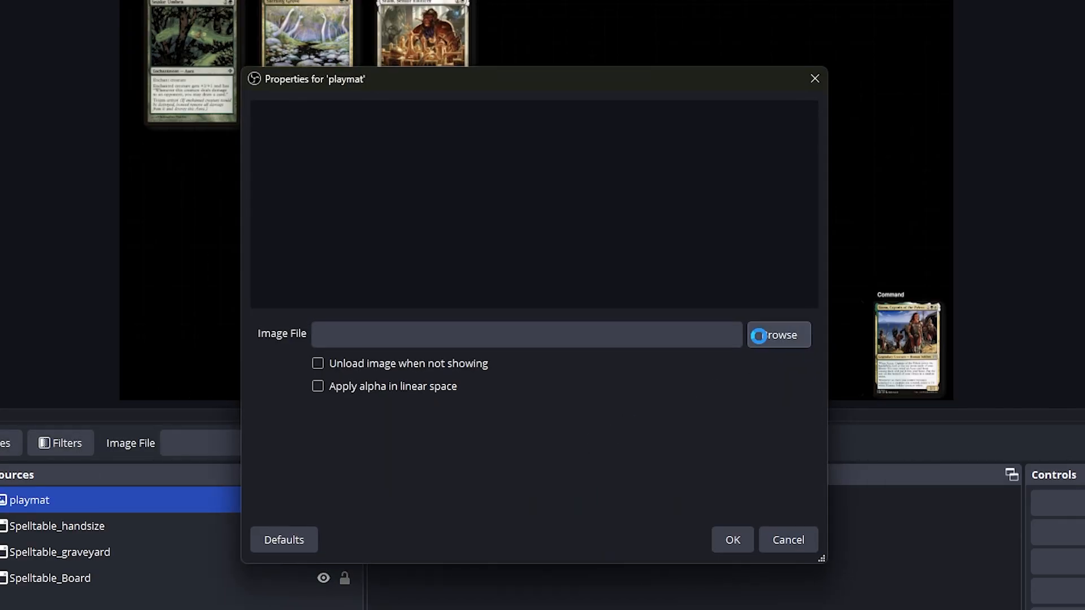
# Step: Load the purple galaxy picture smaller.png into the playmat source
pyautogui.click(779, 334)
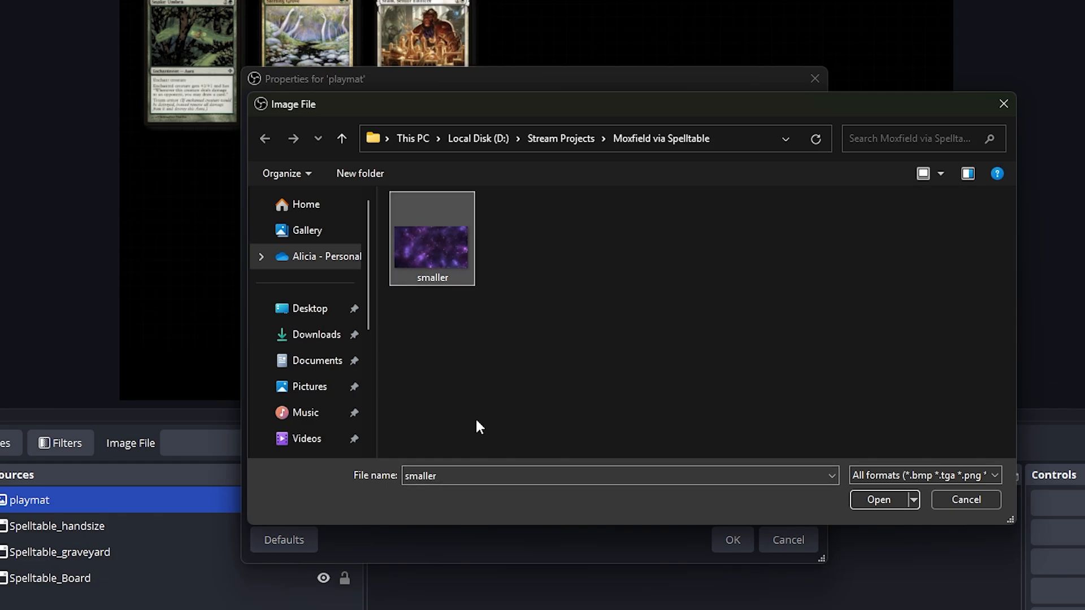
pyautogui.moveTo(959, 515)
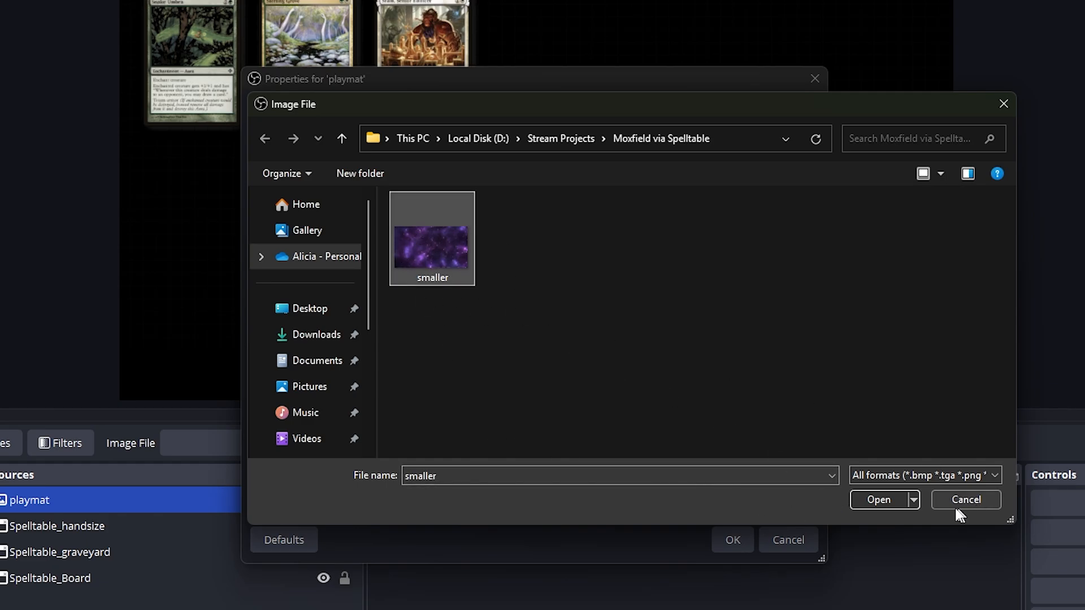
pyautogui.click(879, 499)
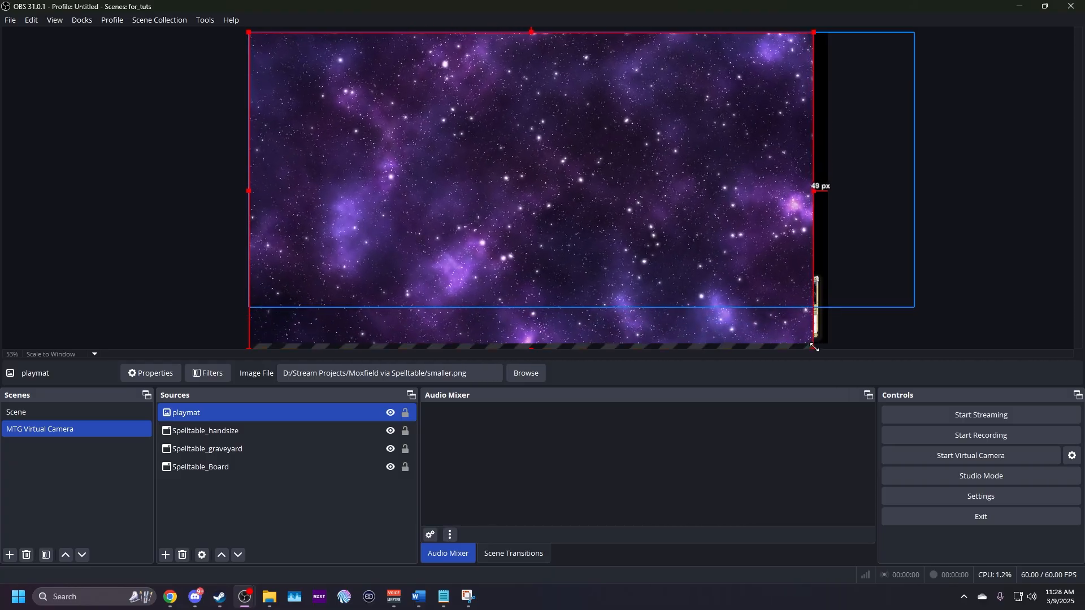
# Step: Move the resized playmat beneath the card captures and bring up the Spelltable_Board options
pyautogui.click(300, 489)
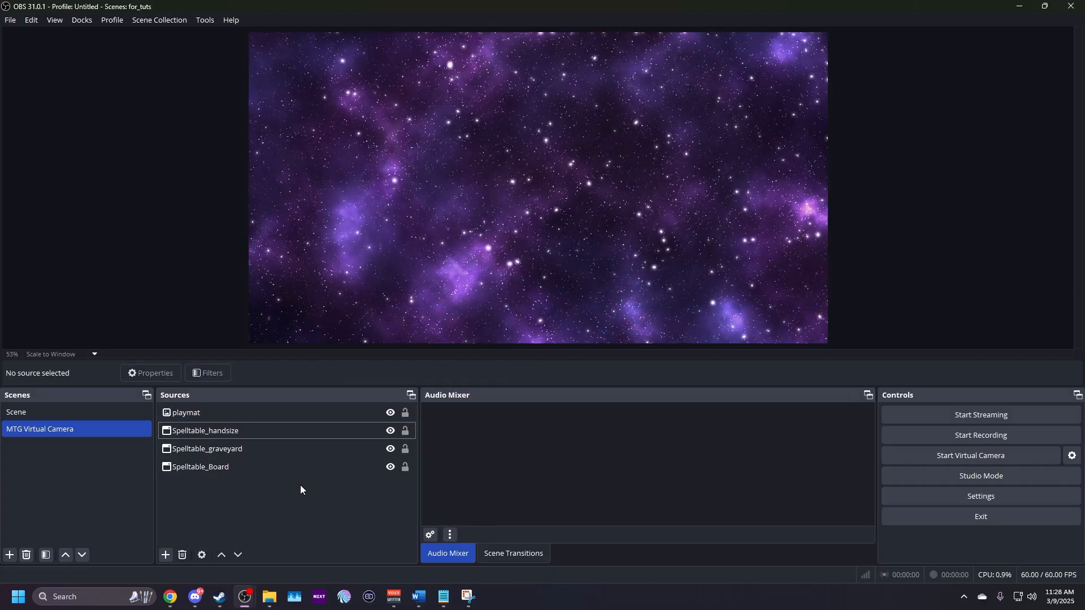
pyautogui.click(187, 412)
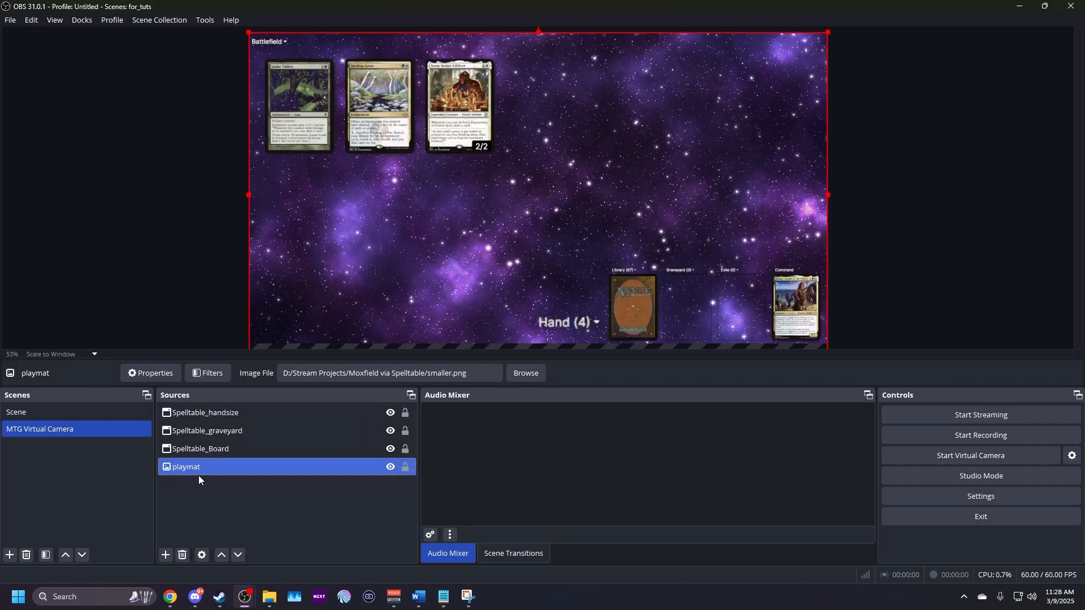
pyautogui.rightClick(200, 448)
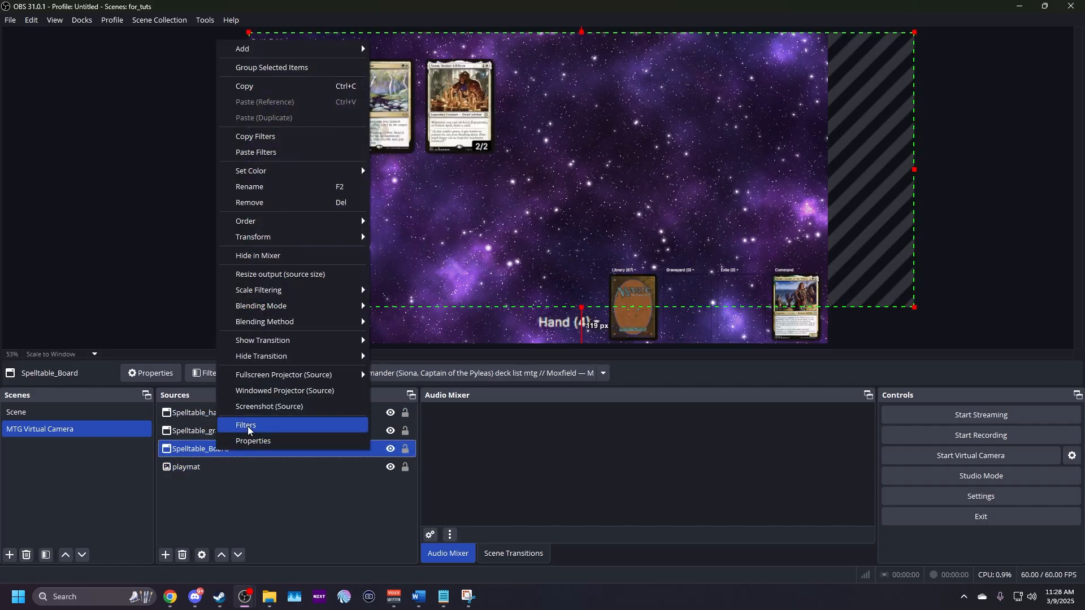
# Step: Tune the board capture's Color Key filter to smoothness 16, contrast 0.04 and gamma 0.05
pyautogui.click(247, 424)
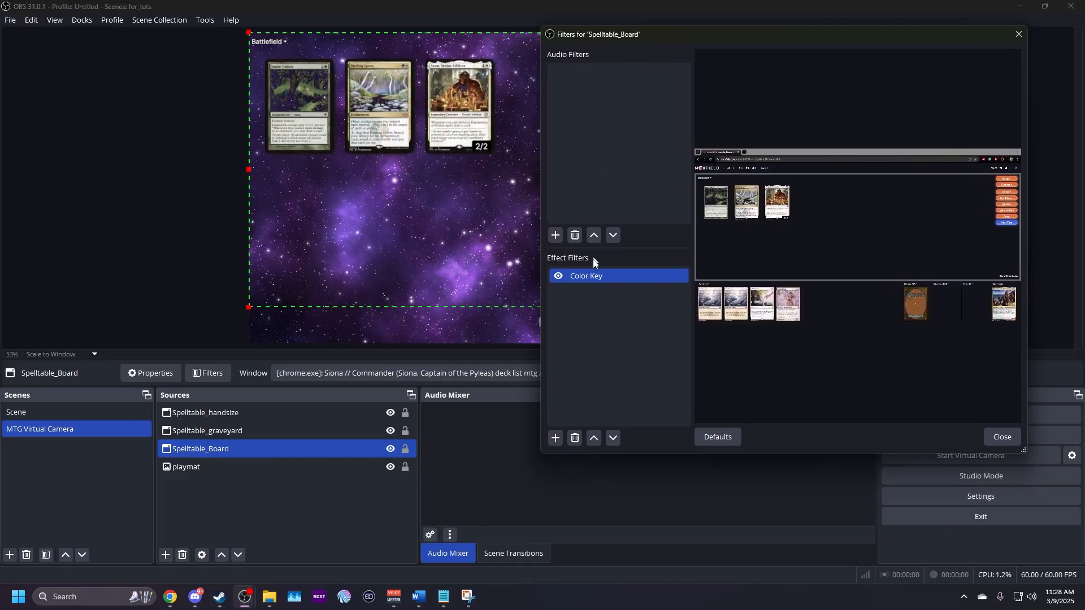
pyautogui.click(586, 276)
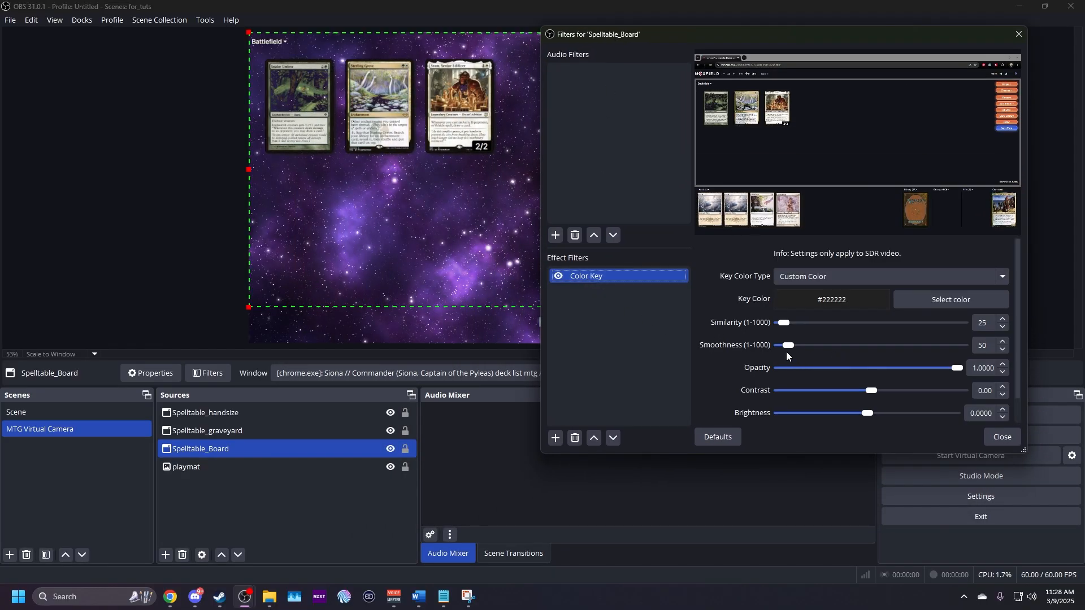
pyautogui.moveTo(785, 344); pyautogui.dragTo(745, 434)
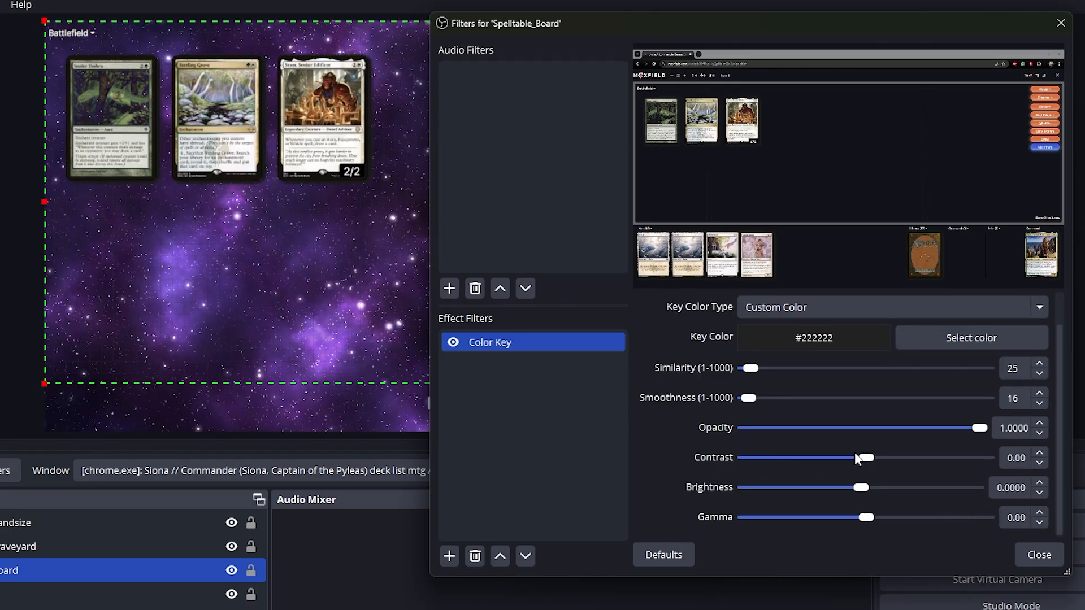
pyautogui.moveTo(861, 457); pyautogui.dragTo(868, 457)
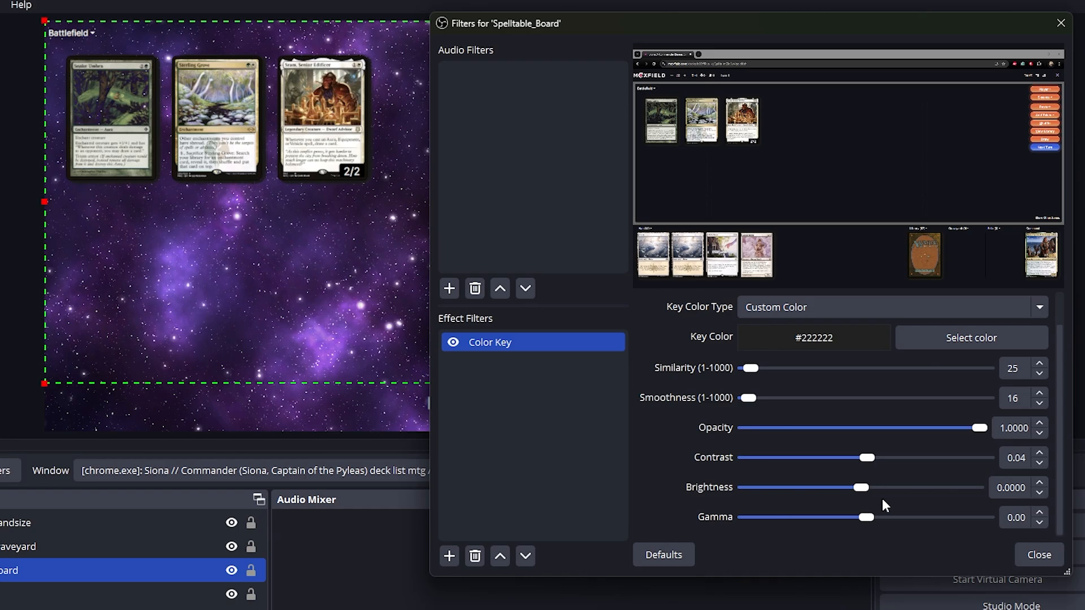
pyautogui.moveTo(864, 517); pyautogui.dragTo(874, 517)
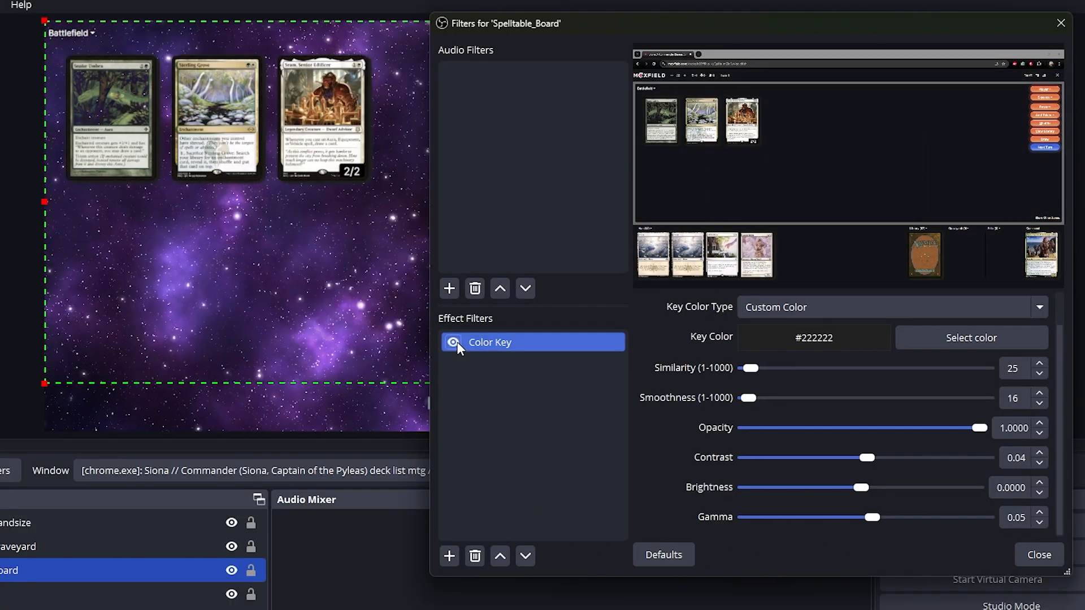
pyautogui.click(1038, 555)
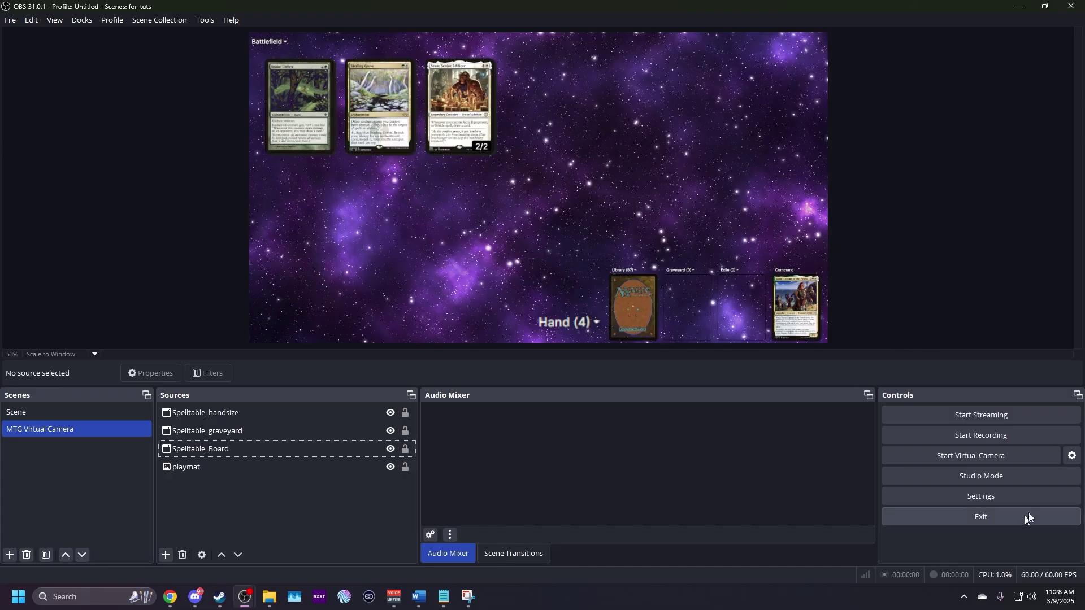
# Step: Start the virtual camera and set its output to the MTG Virtual Camera scene
pyautogui.click(969, 455)
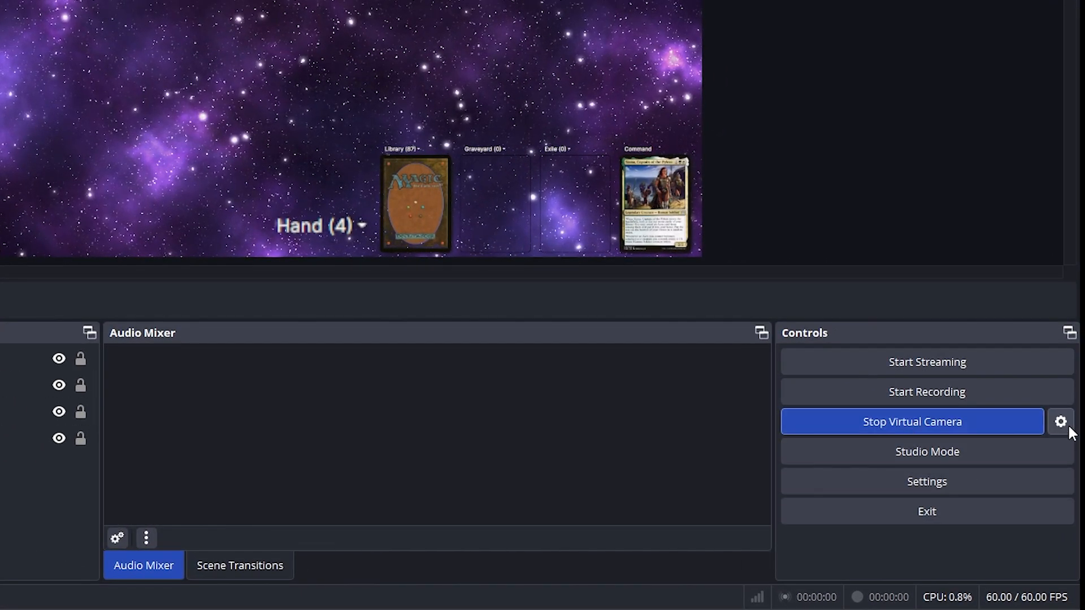
pyautogui.click(1063, 423)
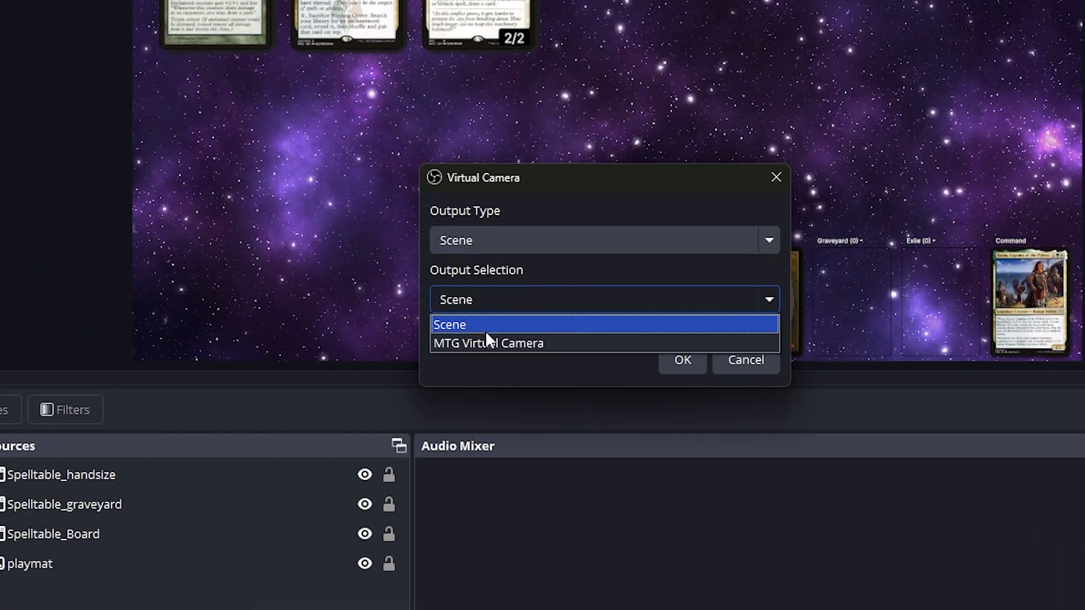
pyautogui.click(489, 343)
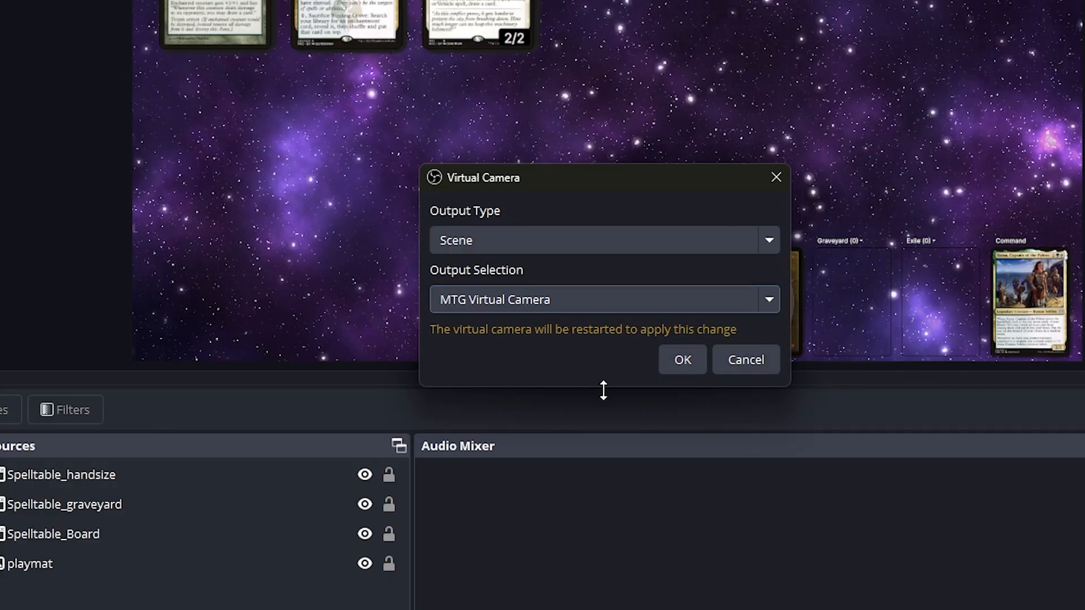
pyautogui.click(683, 360)
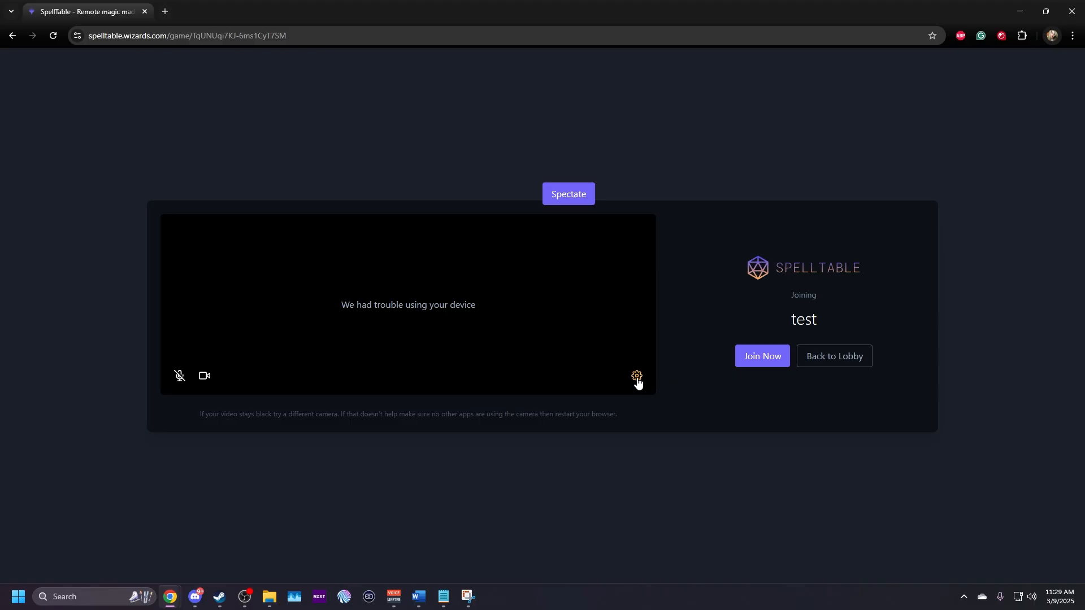
# Step: Set SpellTable's camera to OBS Virtual Camera with a custom 16:9 aspect ratio and join the test game
pyautogui.click(636, 377)
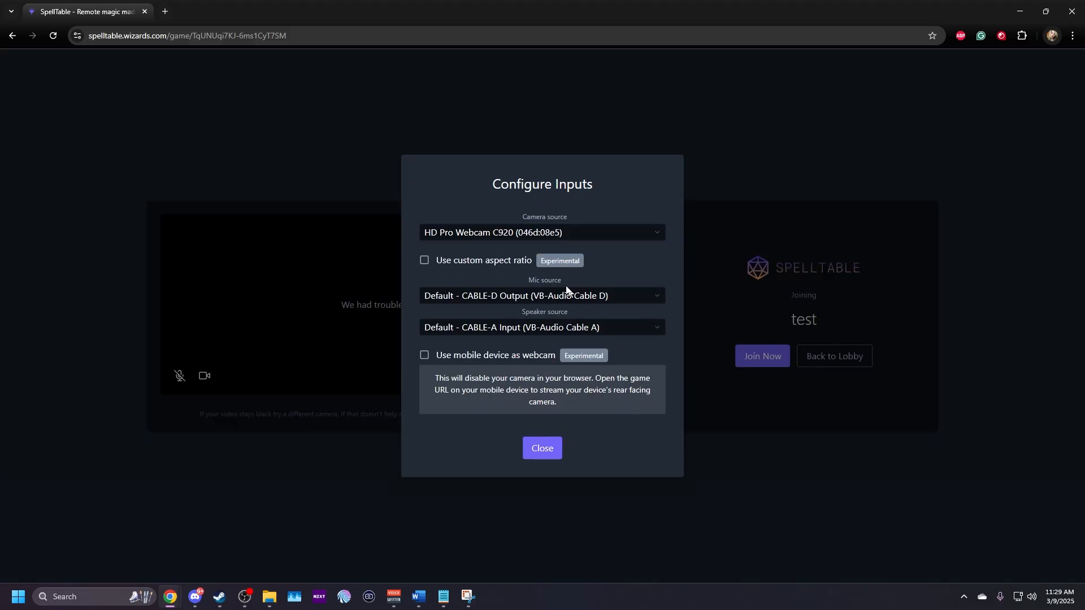
pyautogui.click(541, 233)
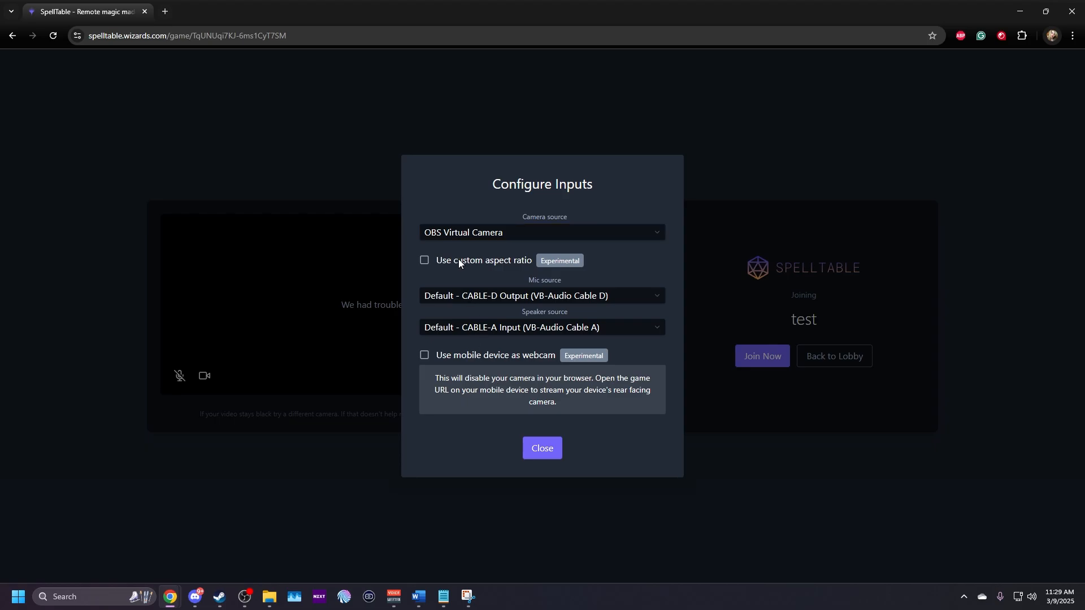
pyautogui.click(424, 260)
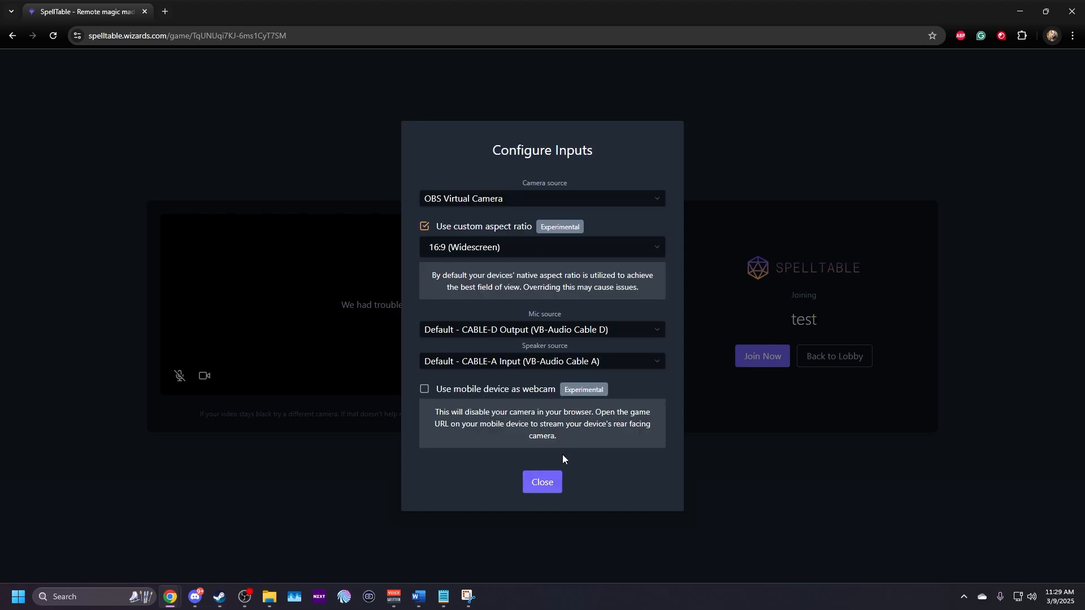
pyautogui.click(543, 482)
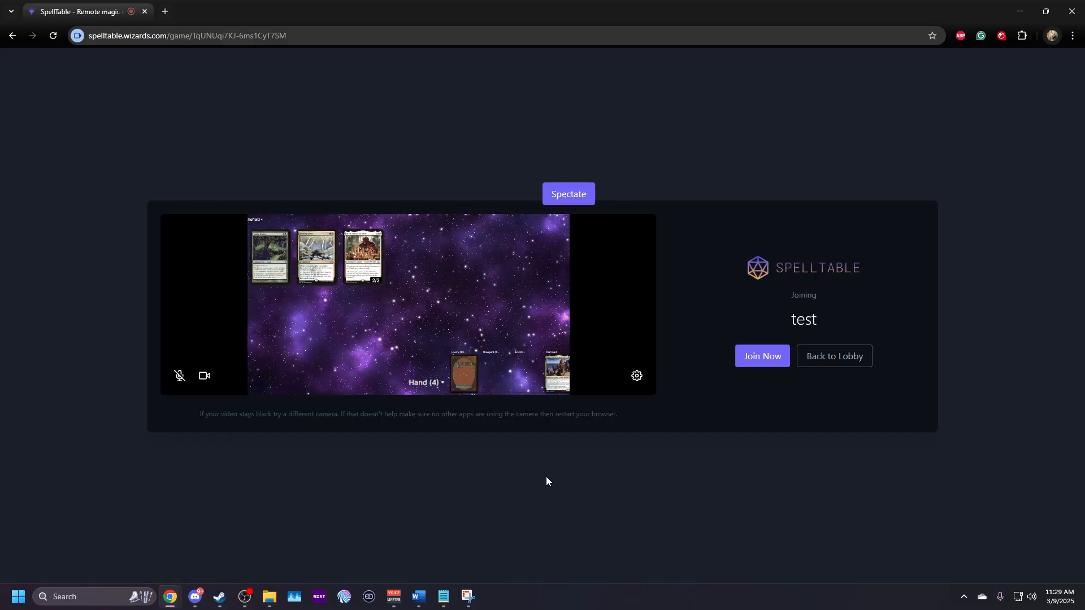
pyautogui.click(761, 356)
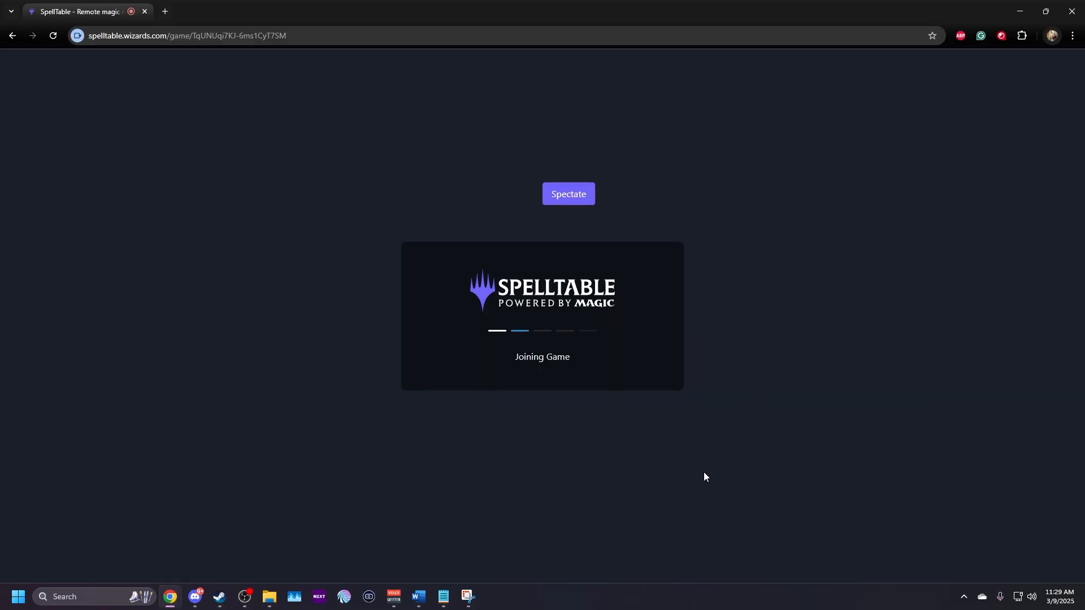